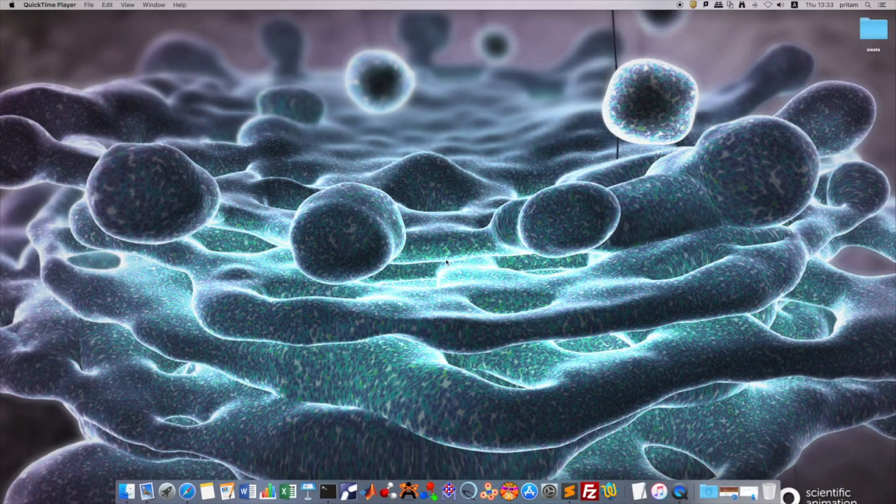
{"action": "mouse_move", "coordinate": [147, 450]}
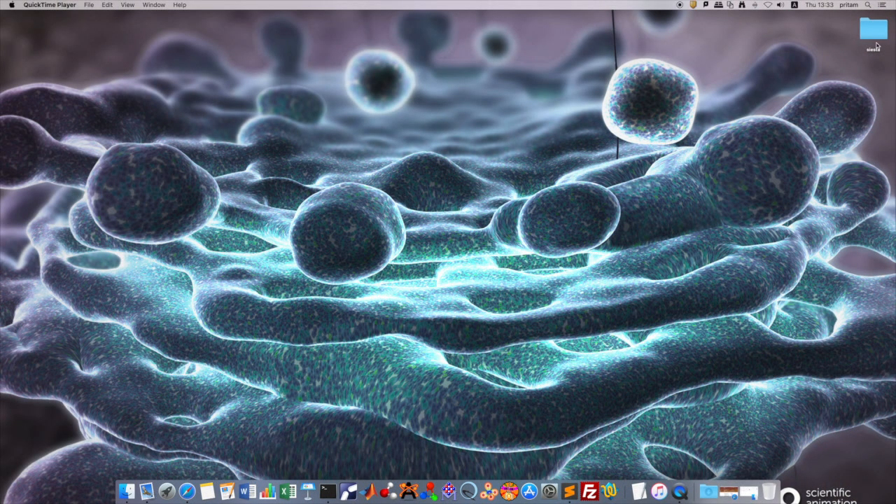
Step: Open the desktop siesta folder and select result.out
{"action": "double_click", "coordinate": [872, 29]}
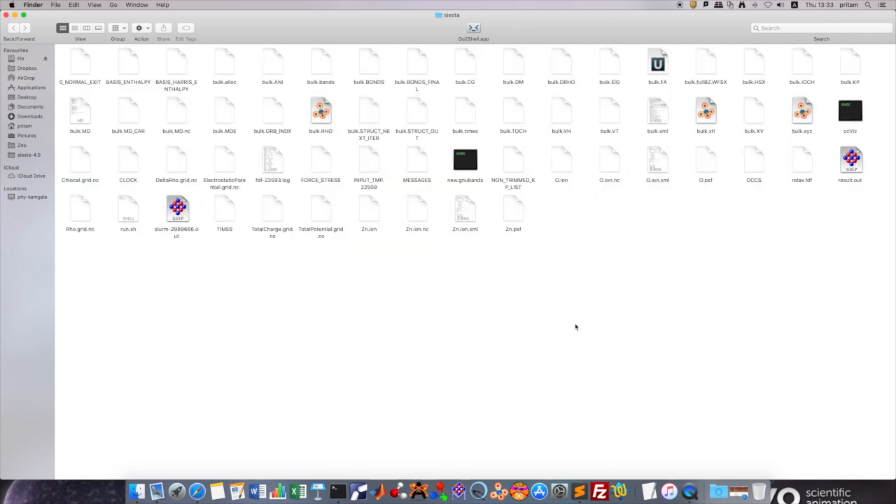
{"action": "mouse_move", "coordinate": [534, 300]}
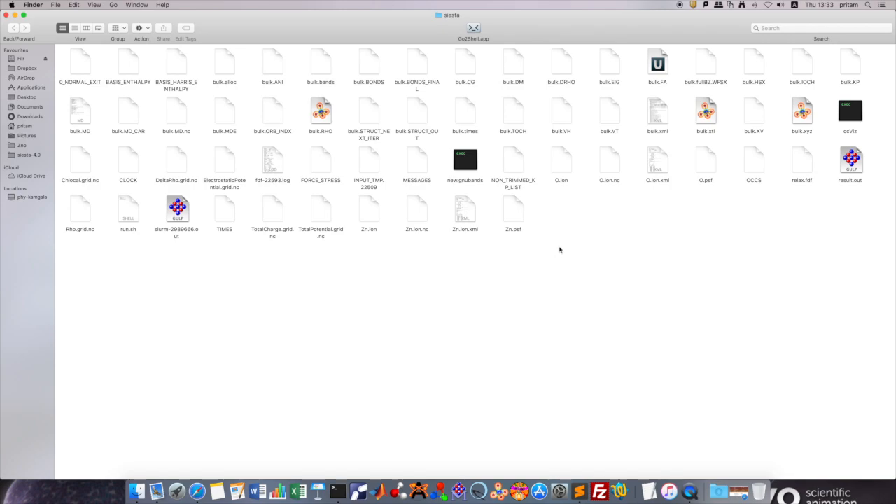
{"action": "left_click", "coordinate": [849, 161]}
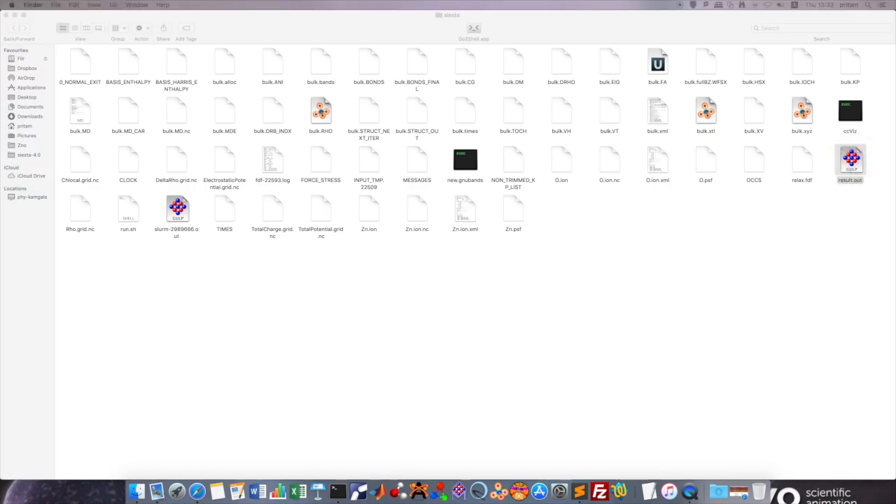
Step: Open result.out in Sublime Text and scroll the run log to the final energies and pressure
{"action": "double_click", "coordinate": [850, 161]}
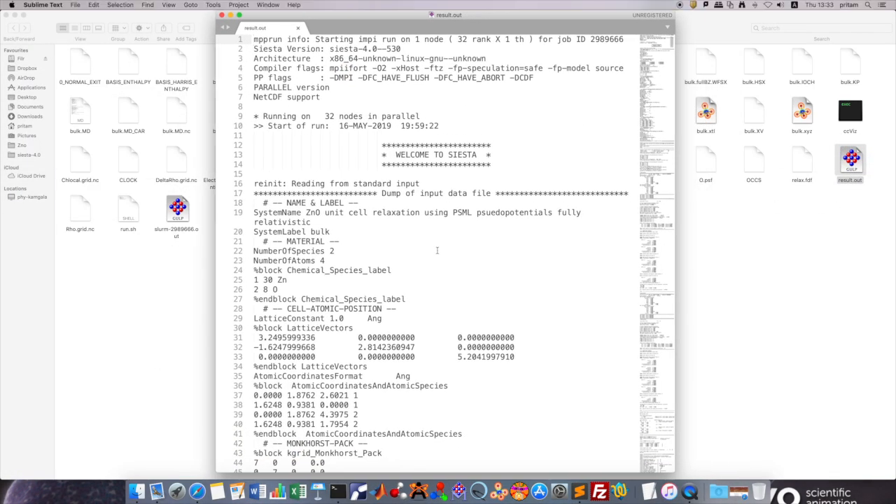
{"action": "scroll", "scroll_direction": "down", "scroll_amount": 3}
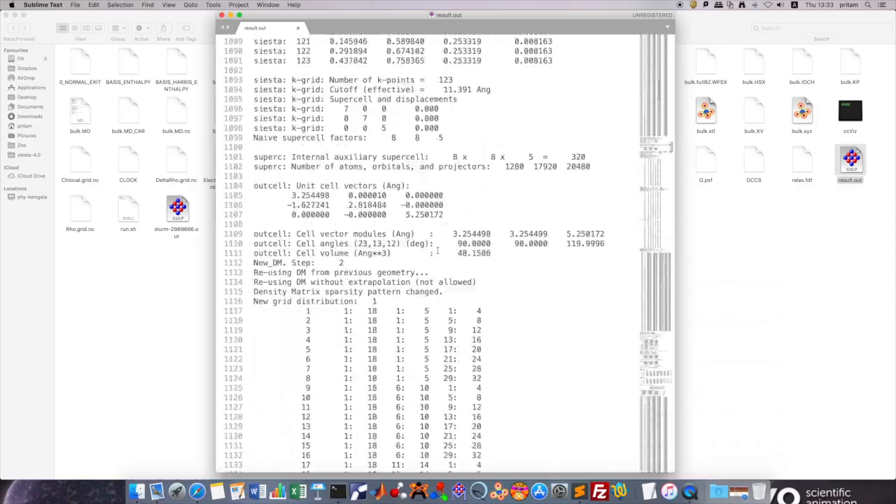
{"action": "scroll", "scroll_direction": "down", "scroll_amount": 3}
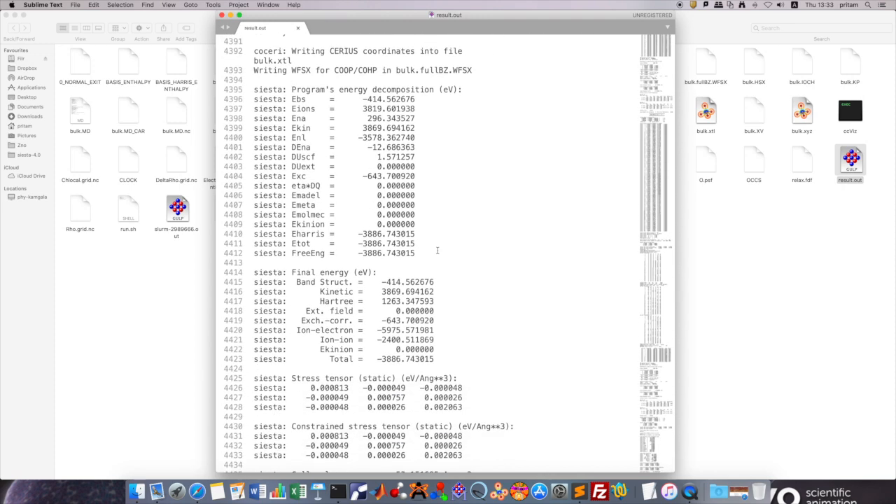
{"action": "scroll", "scroll_direction": "down", "scroll_amount": 3}
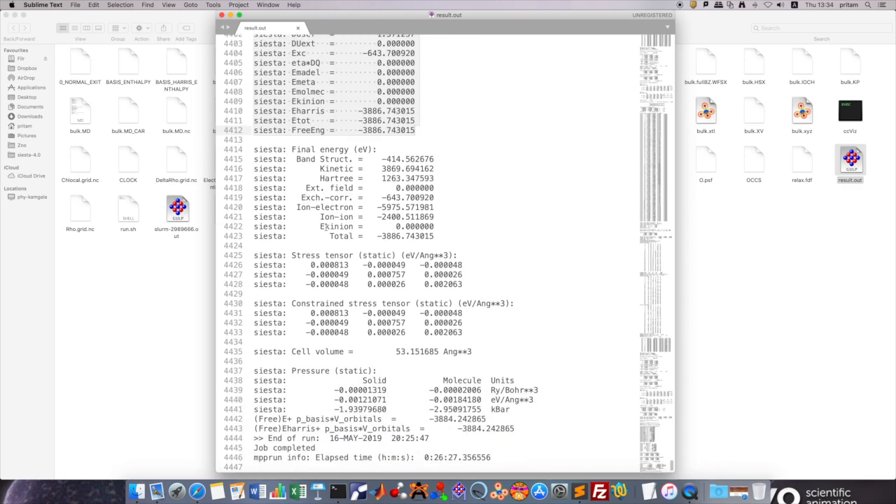
{"action": "scroll", "scroll_direction": "up", "scroll_amount": 3}
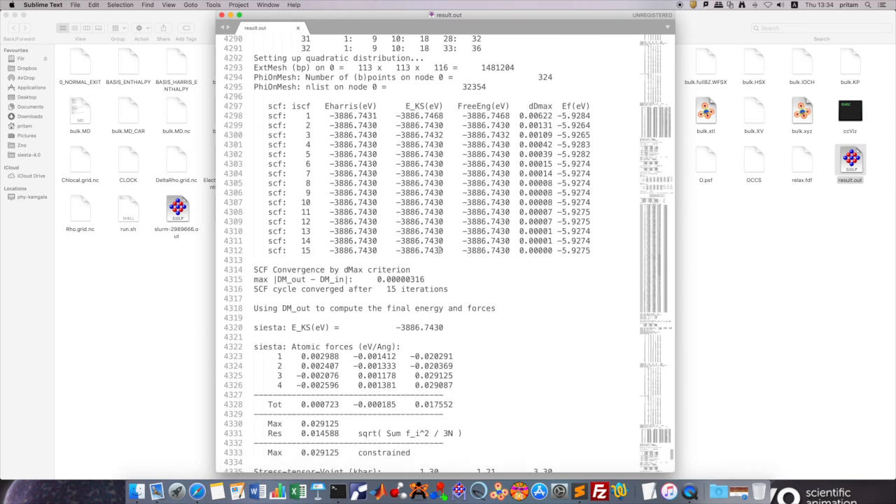
{"action": "scroll", "scroll_direction": "down", "scroll_amount": 3}
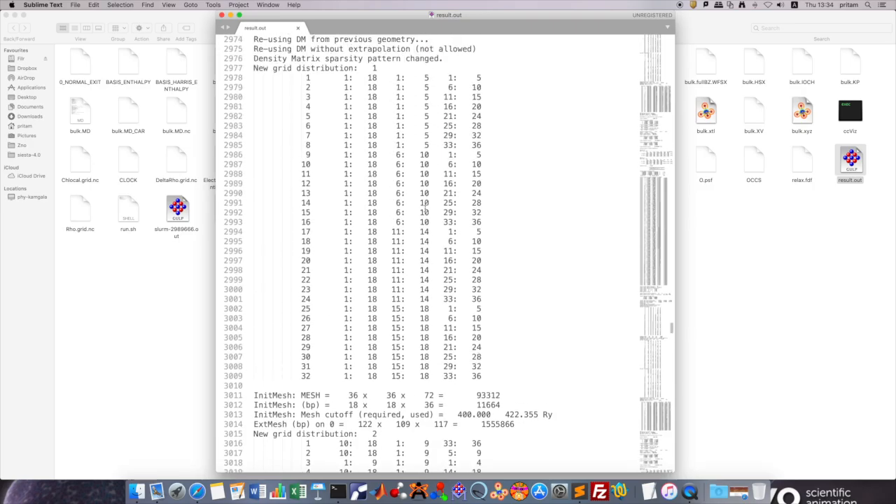
{"action": "scroll", "scroll_direction": "down", "scroll_amount": 3}
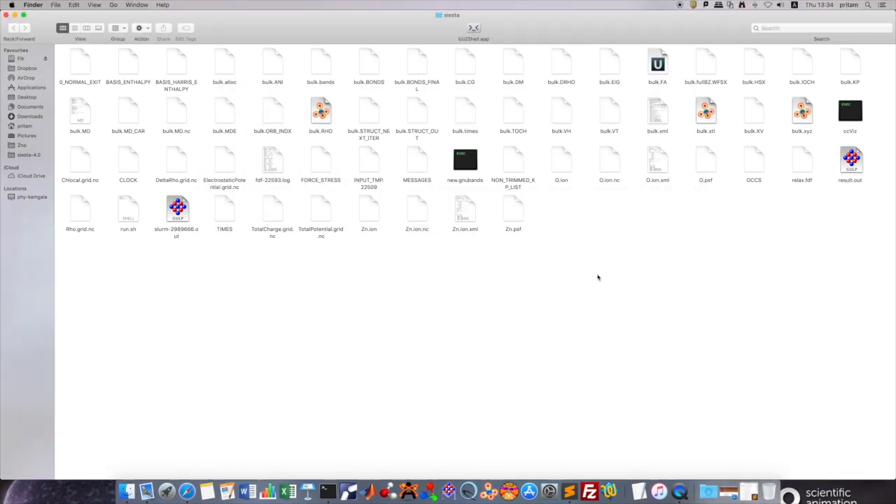
Step: Locate ccViz in siesta-4.0/Util/CMLComp, then select bulk.xml in the siesta folder
{"action": "right_click", "coordinate": [127, 492]}
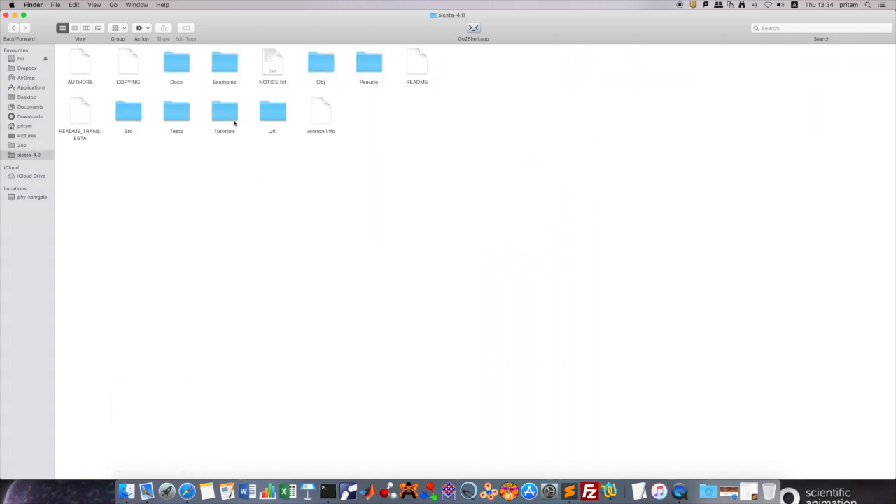
{"action": "double_click", "coordinate": [272, 112]}
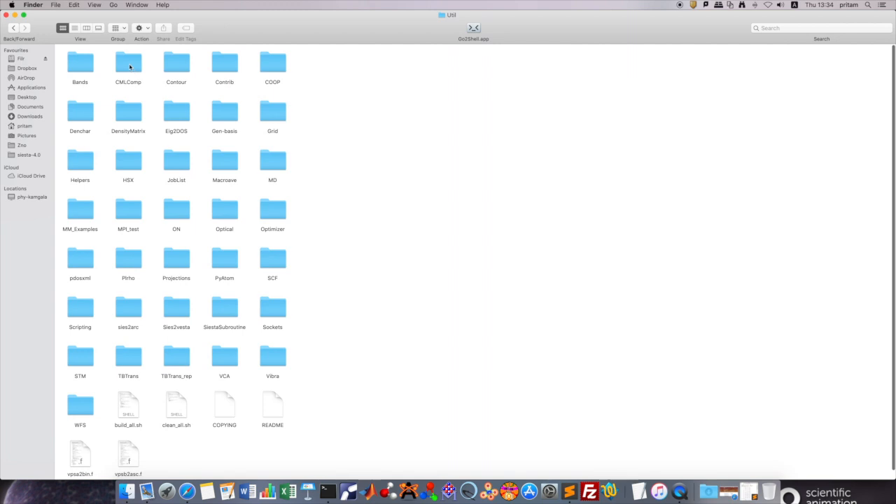
{"action": "double_click", "coordinate": [128, 63]}
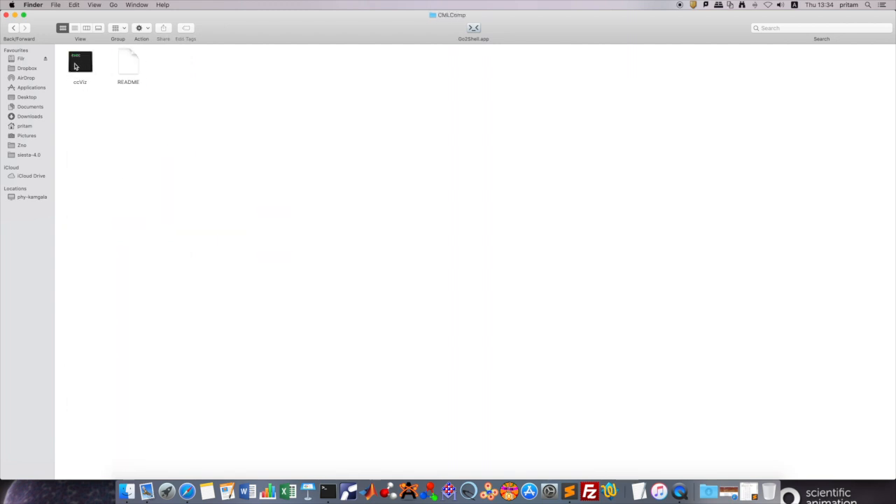
{"action": "left_click", "coordinate": [80, 63]}
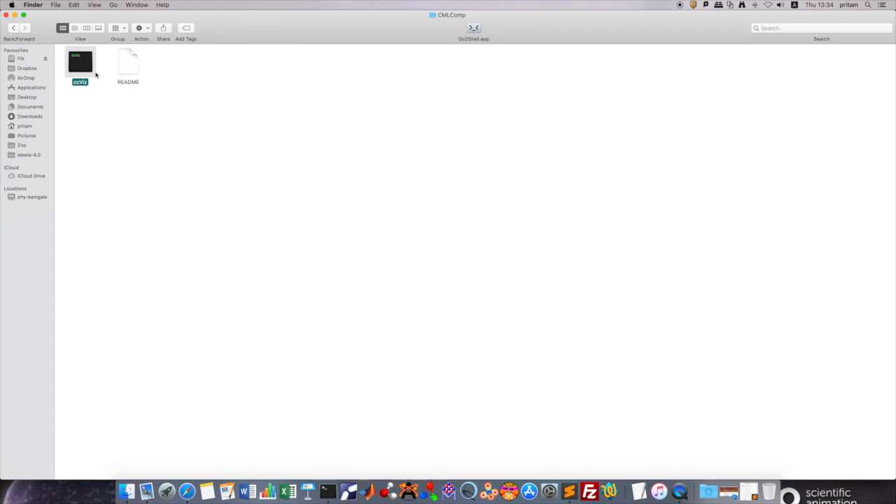
{"action": "mouse_move", "coordinate": [71, 61]}
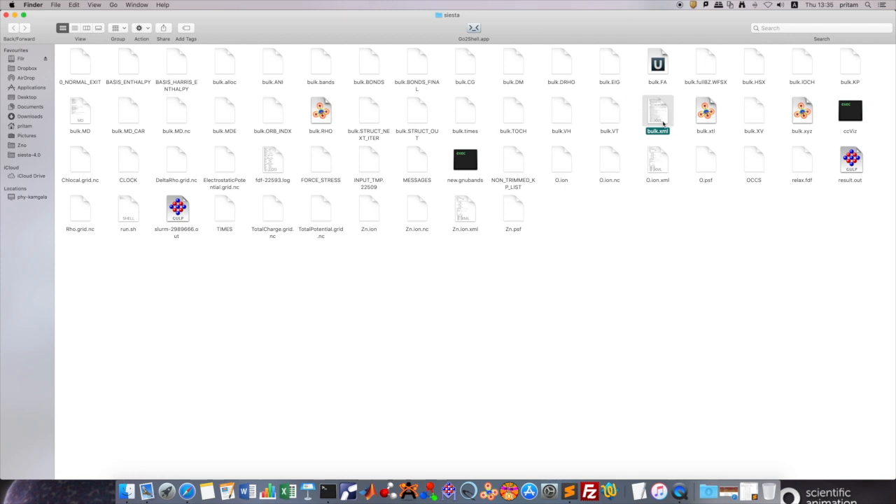
{"action": "mouse_move", "coordinate": [665, 112]}
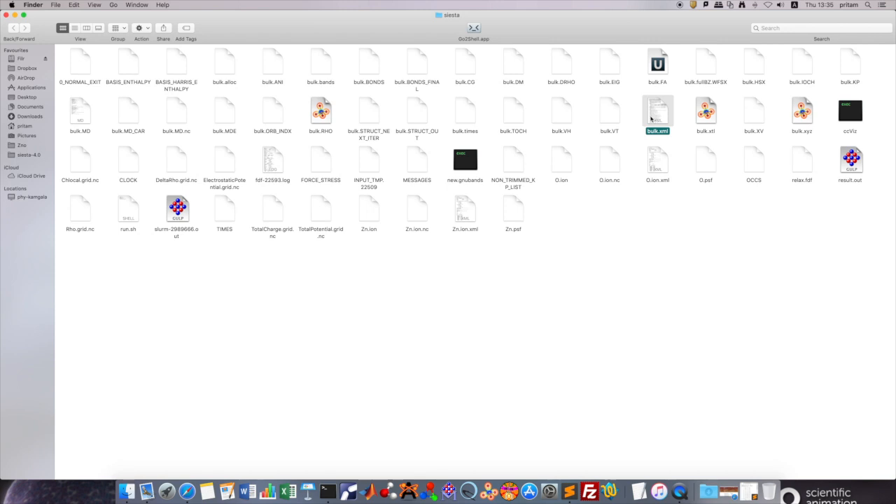
{"action": "left_click", "coordinate": [557, 262]}
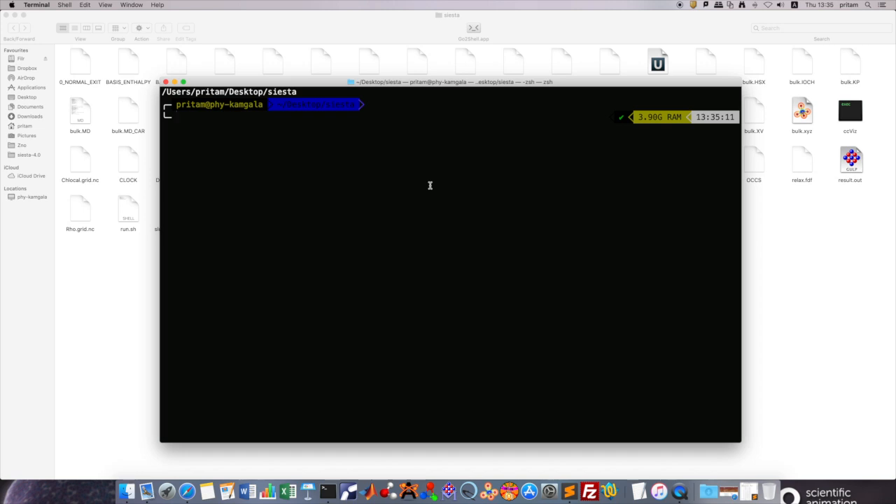
Step: Run ./ccViz bulk.xml in Terminal to generate bulk.xhtml
{"action": "type", "text": "./ccV"}
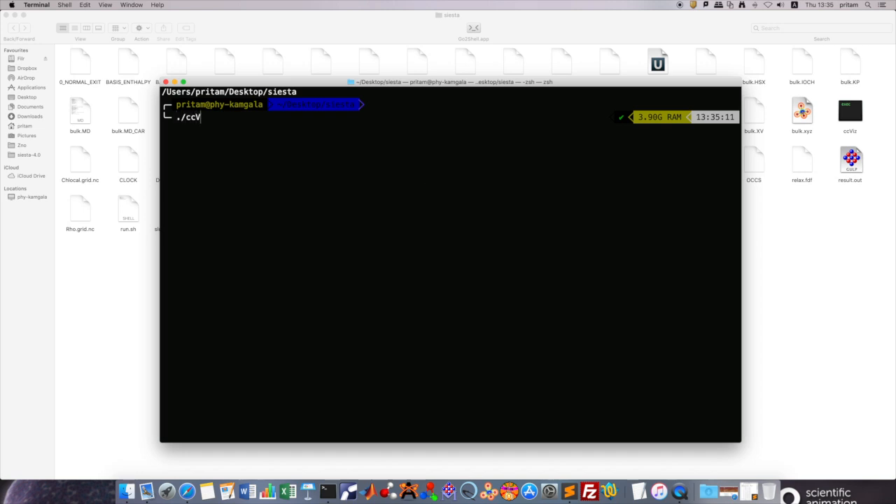
{"action": "type", "text": "iz"}
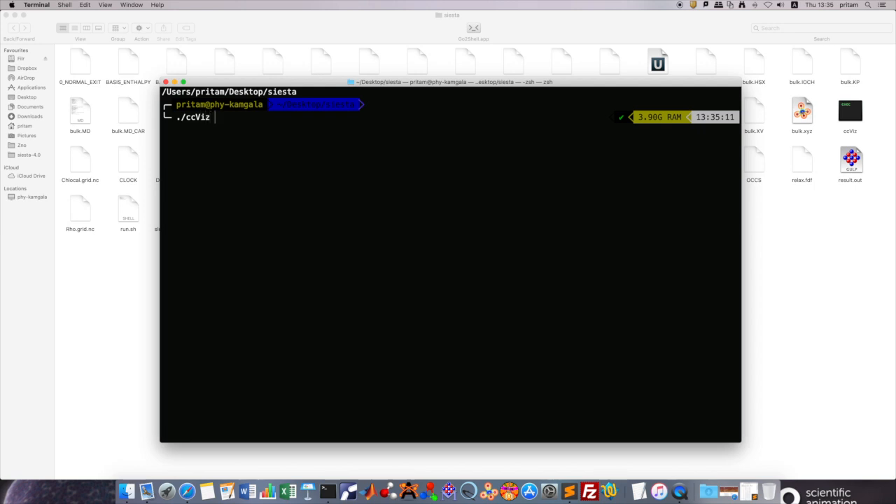
{"action": "type", "text": "bulk."}
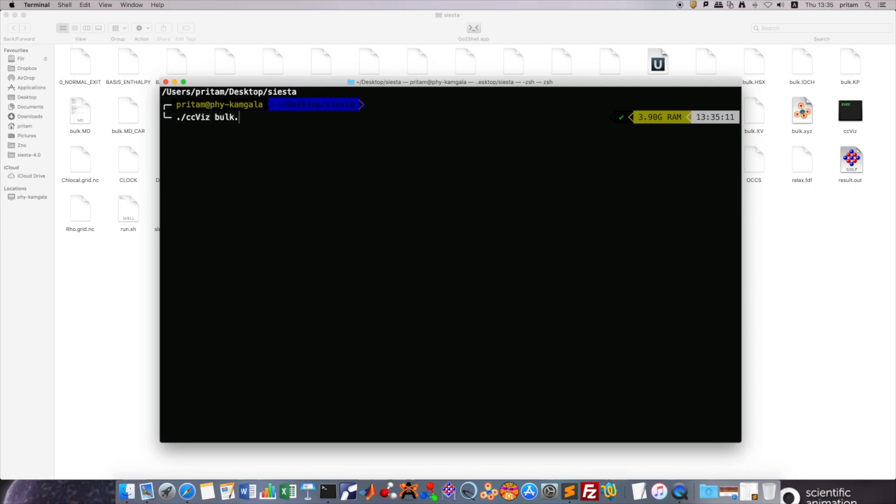
{"action": "type", "text": "xml"}
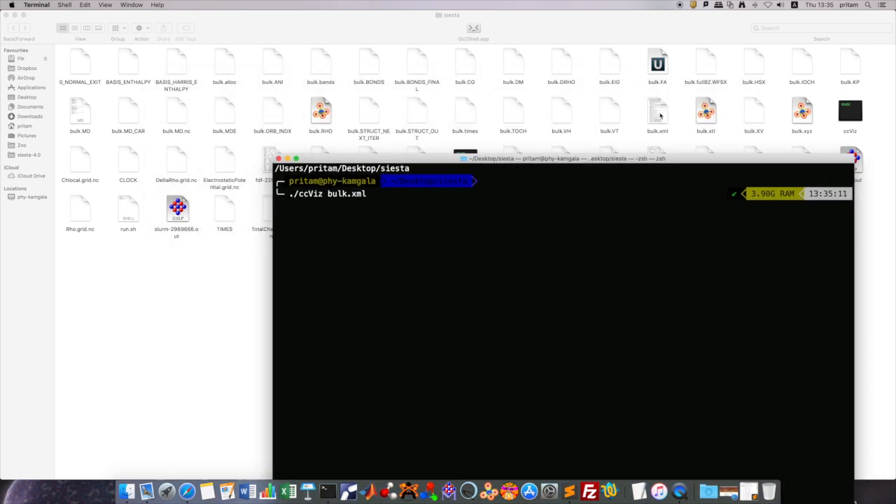
{"action": "key", "text": "Return"}
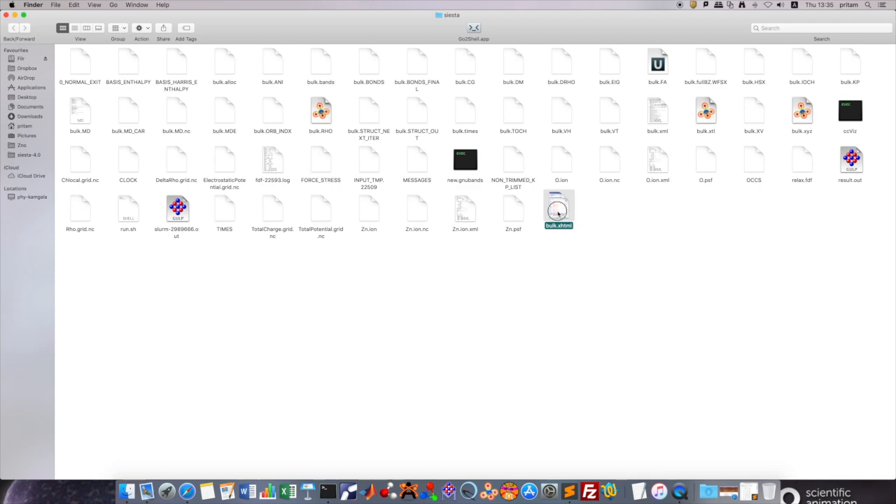
Step: Open bulk.xhtml in Safari and expand the Initial Metadata and Input Parameters sections
{"action": "double_click", "coordinate": [558, 207]}
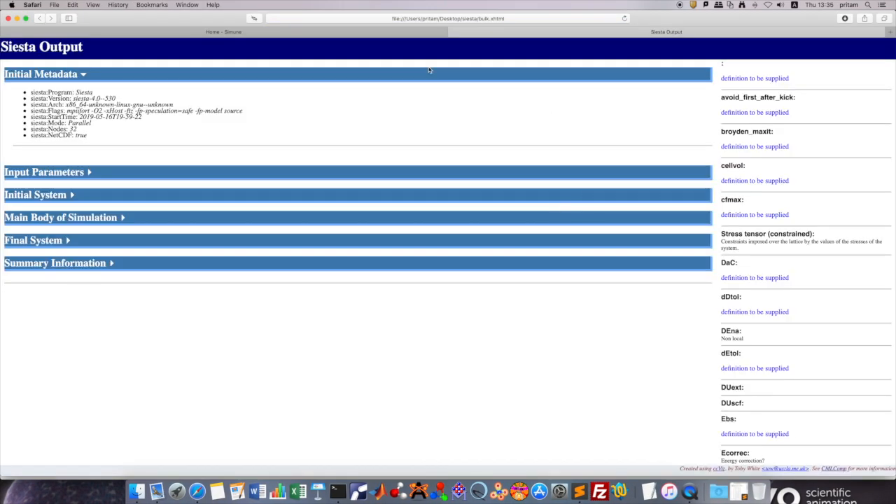
{"action": "mouse_move", "coordinate": [79, 168]}
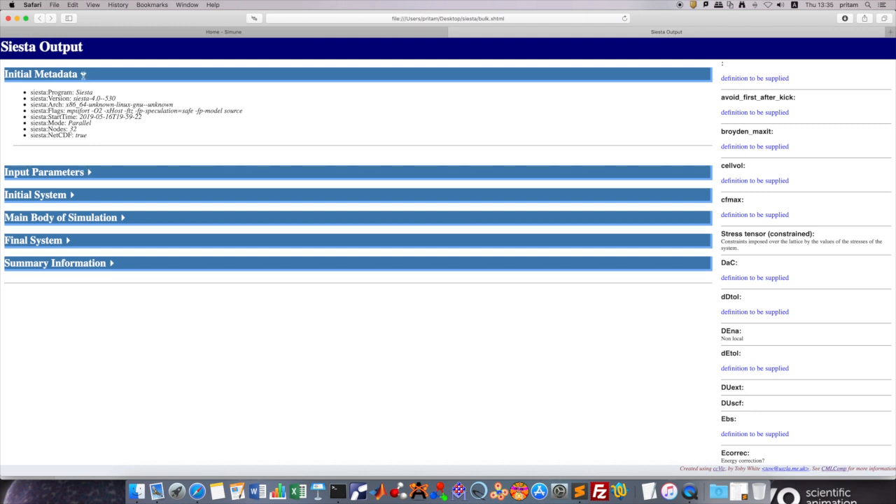
{"action": "left_click", "coordinate": [82, 73]}
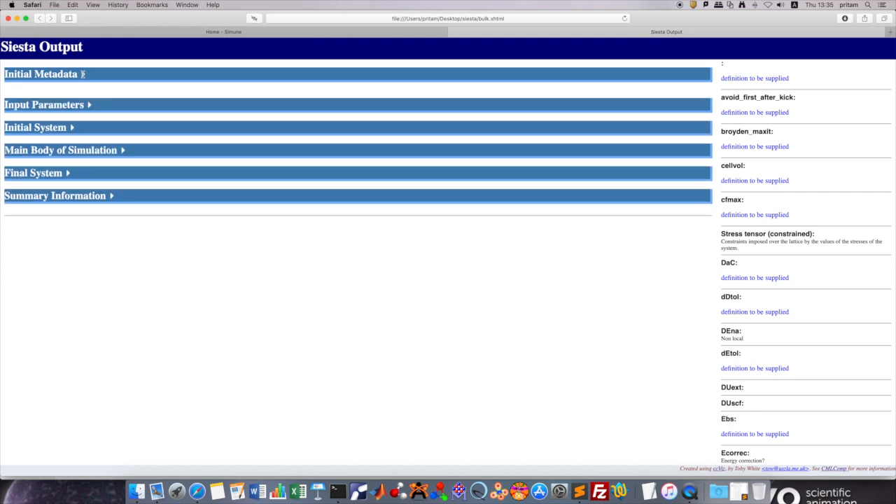
{"action": "left_click", "coordinate": [40, 73]}
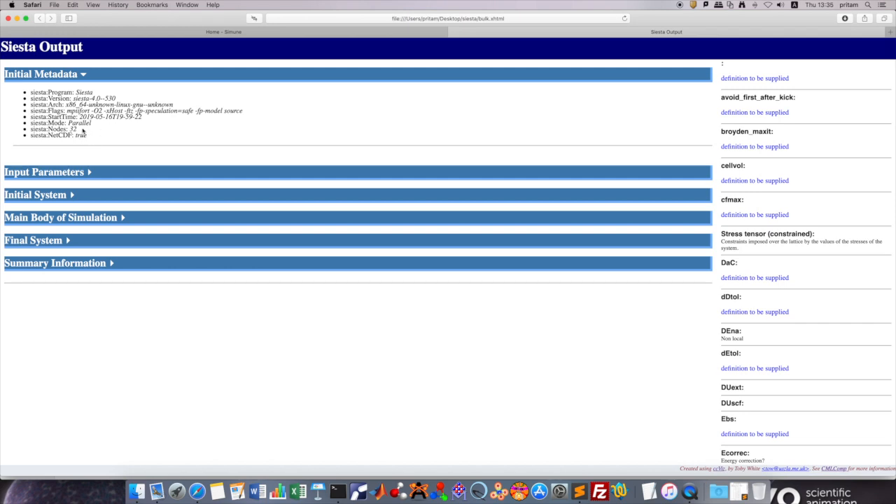
{"action": "mouse_move", "coordinate": [87, 173]}
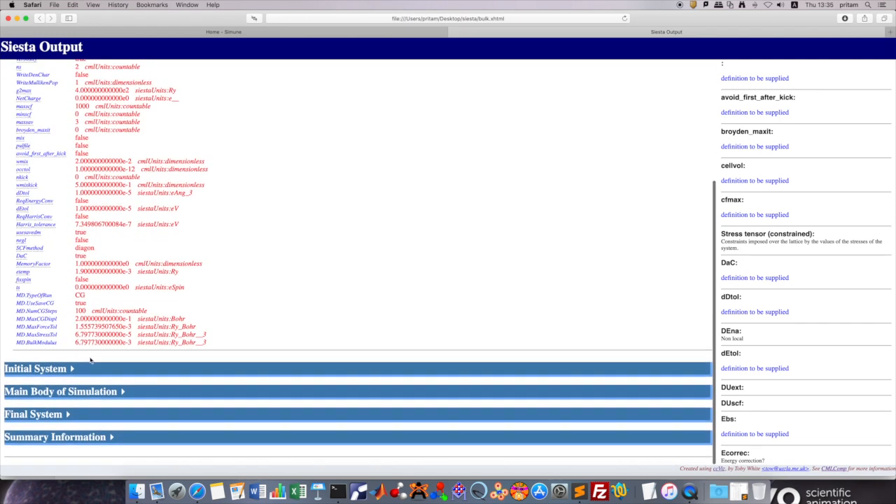
Step: Expand Initial System, its Structure details, and Main Body of Simulation
{"action": "left_click", "coordinate": [35, 368]}
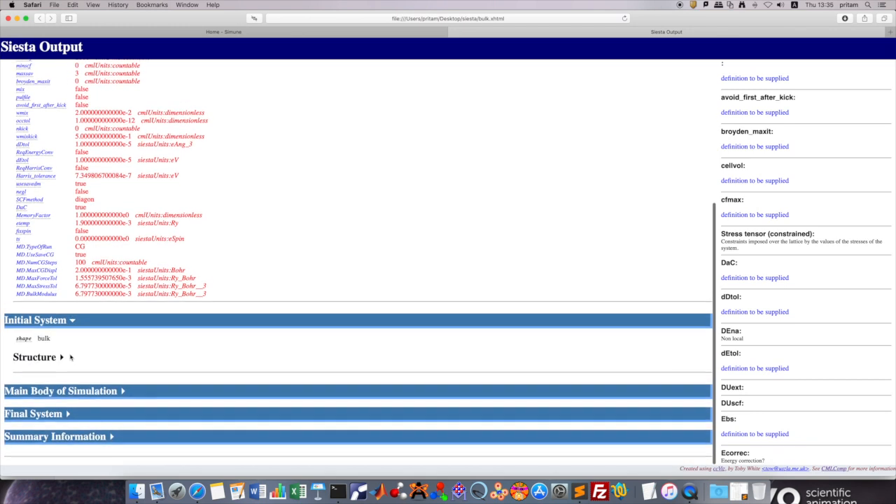
{"action": "left_click", "coordinate": [35, 357]}
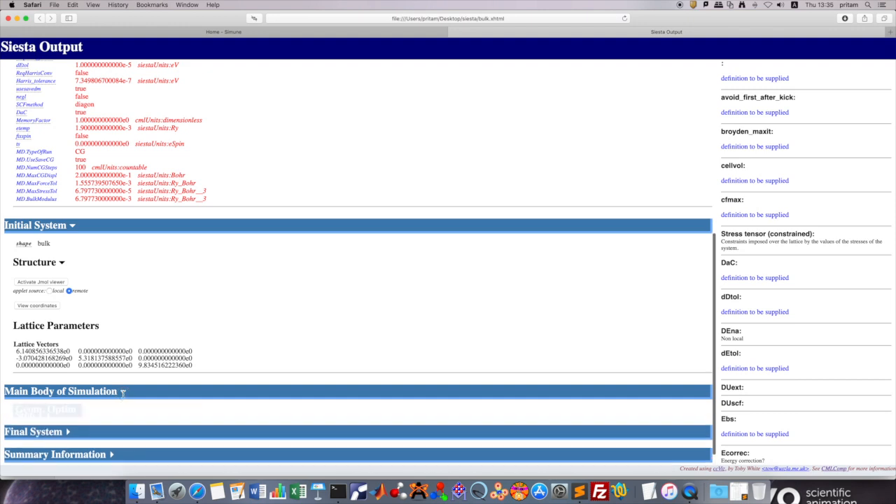
{"action": "left_click", "coordinate": [60, 391]}
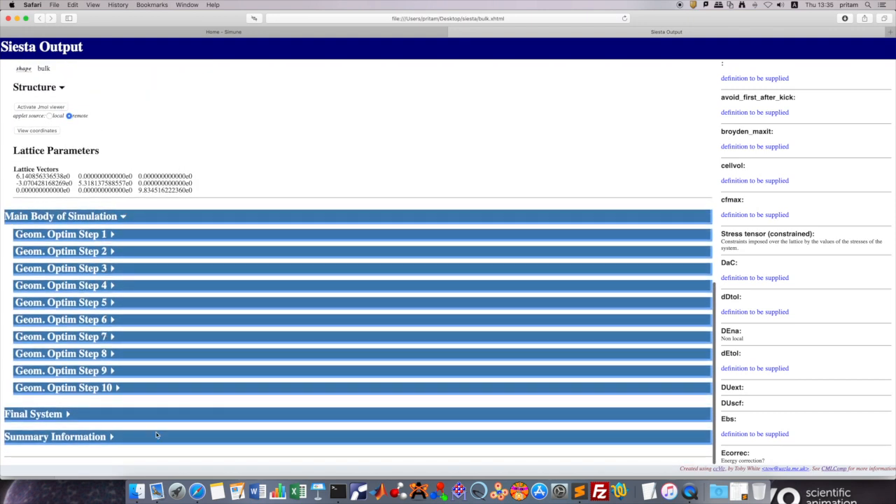
{"action": "mouse_move", "coordinate": [116, 414]}
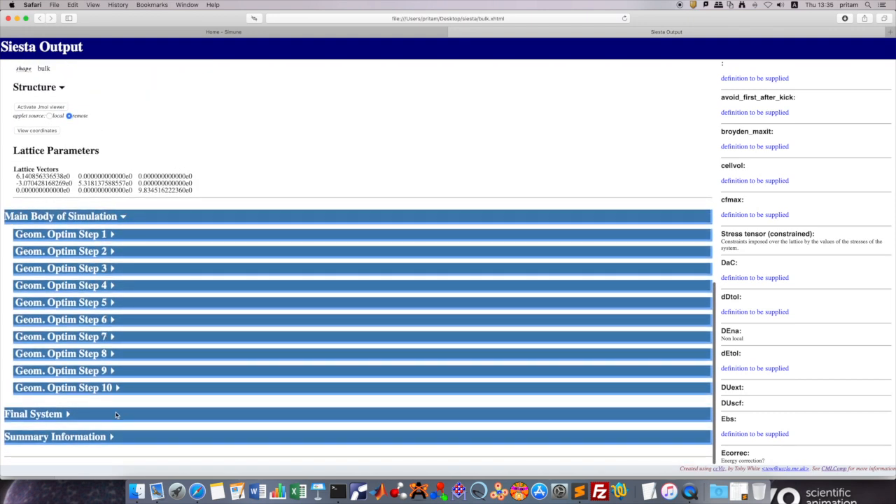
{"action": "mouse_move", "coordinate": [105, 399]}
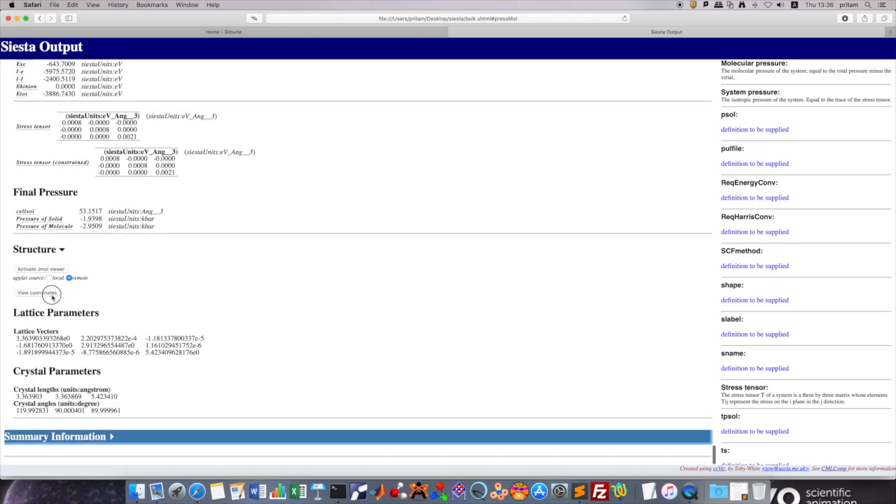
Step: Show the final atomic coordinates and scroll through k-point eigenvalues and energy decomposition
{"action": "left_click", "coordinate": [36, 293]}
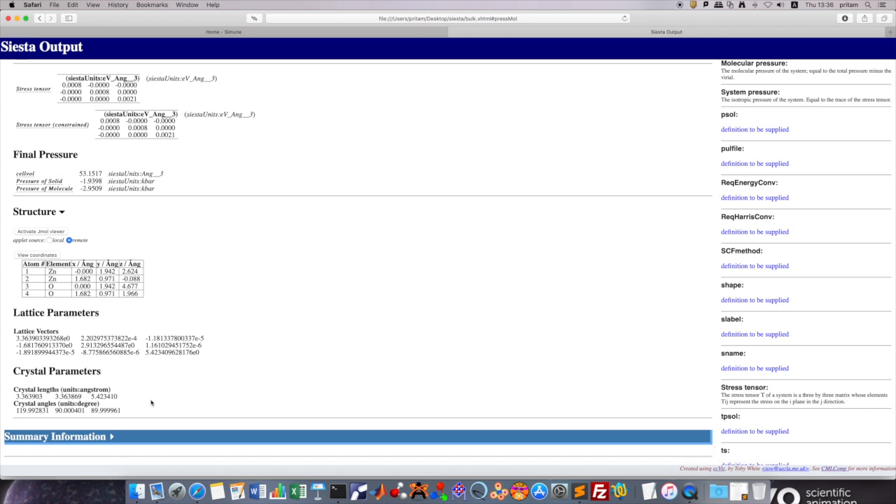
{"action": "left_click", "coordinate": [60, 436]}
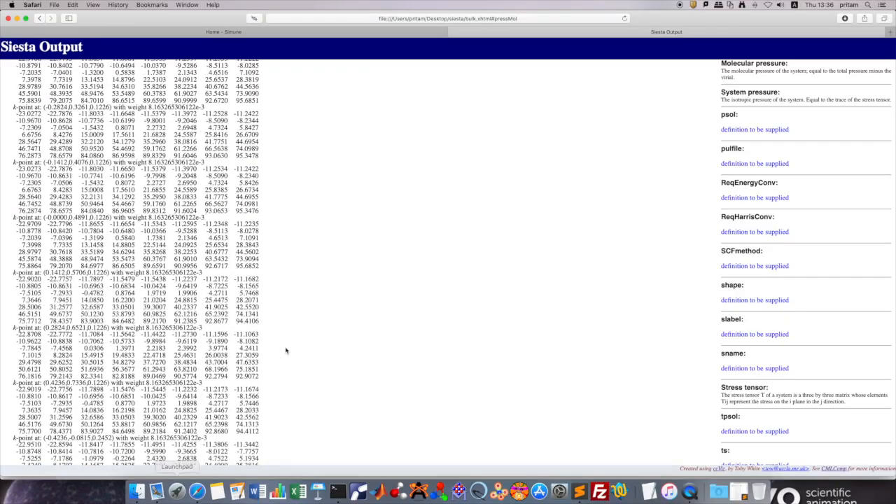
{"action": "scroll", "scroll_direction": "down", "scroll_amount": 3}
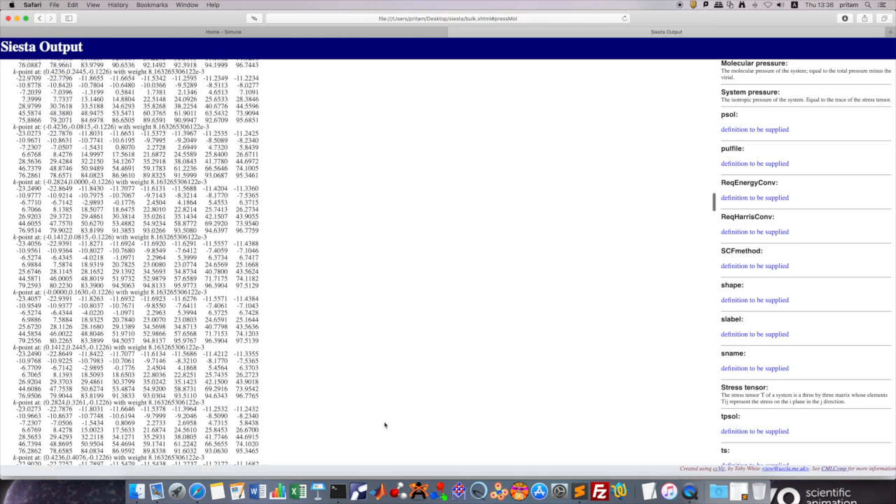
{"action": "scroll", "scroll_direction": "down", "scroll_amount": 3}
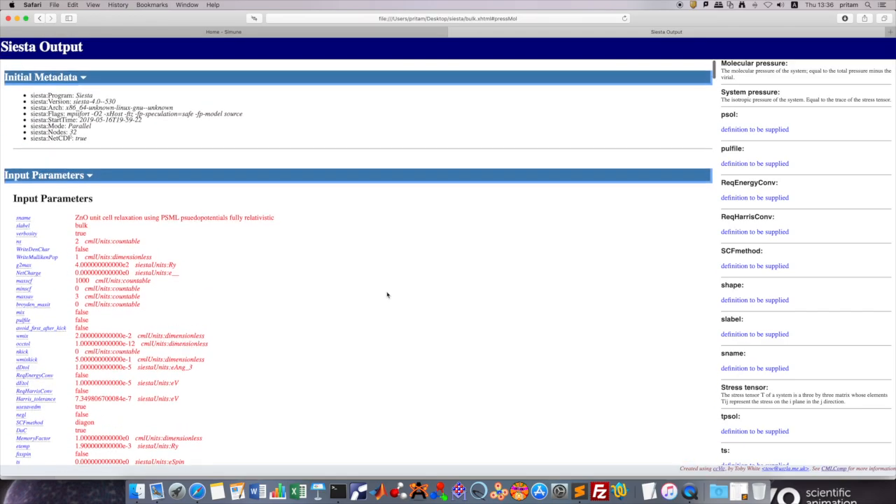
{"action": "scroll", "scroll_direction": "down", "scroll_amount": 3}
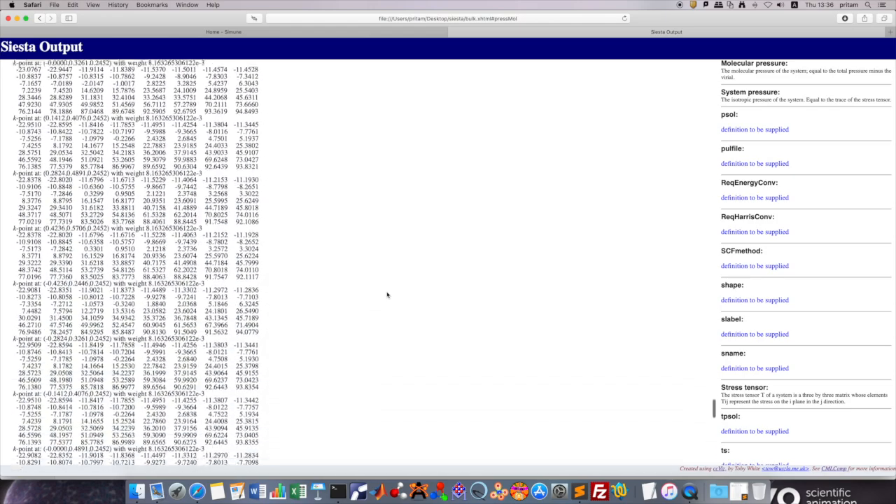
{"action": "scroll", "scroll_direction": "down", "scroll_amount": 3}
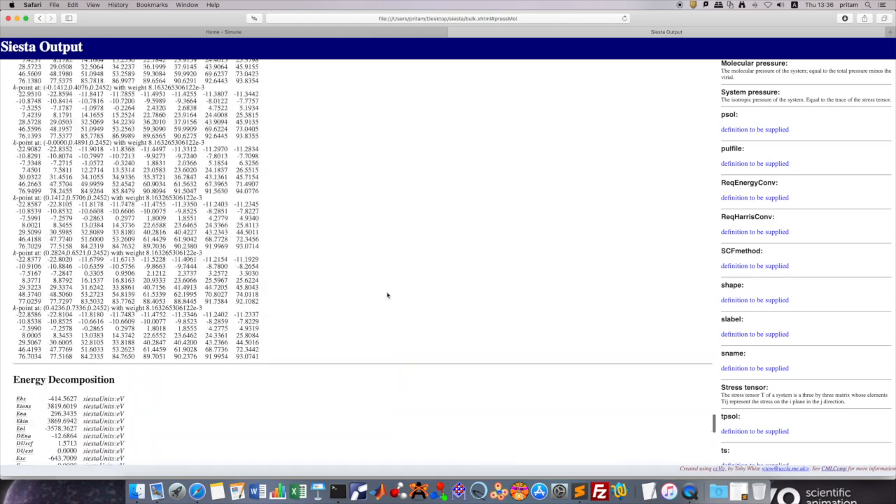
{"action": "scroll", "scroll_direction": "down", "scroll_amount": 3}
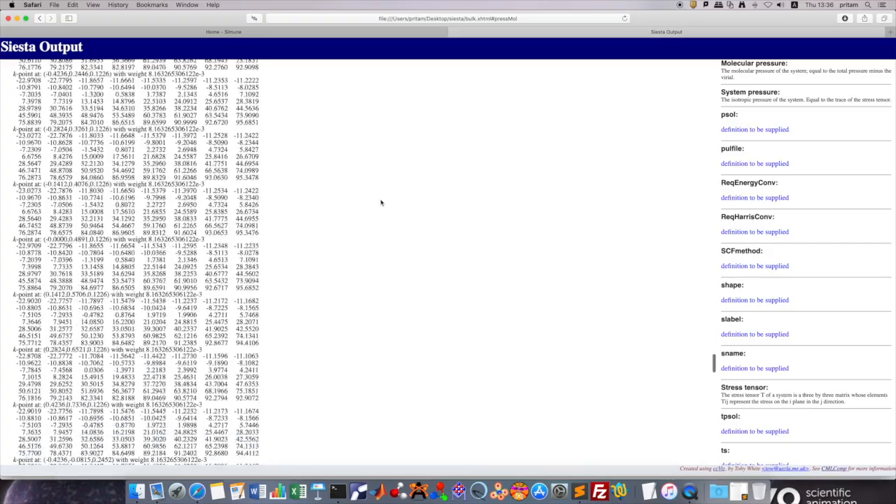
{"action": "scroll", "scroll_direction": "down", "scroll_amount": 3}
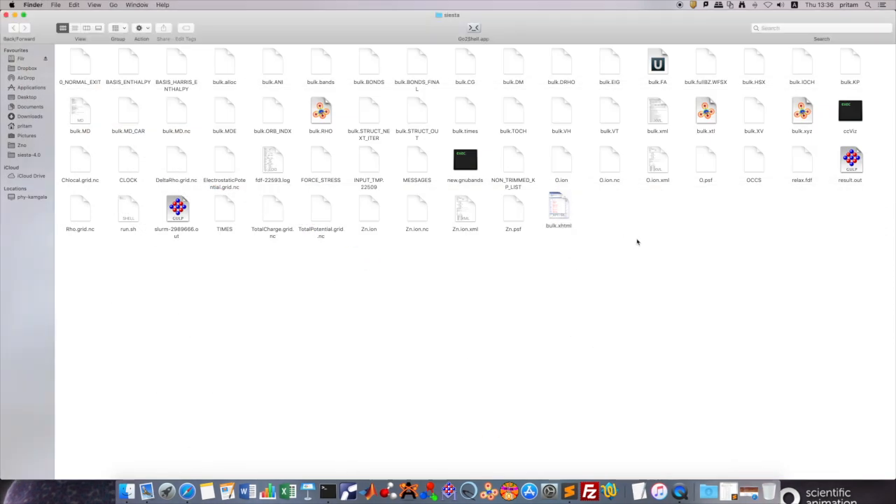
{"action": "mouse_move", "coordinate": [742, 233]}
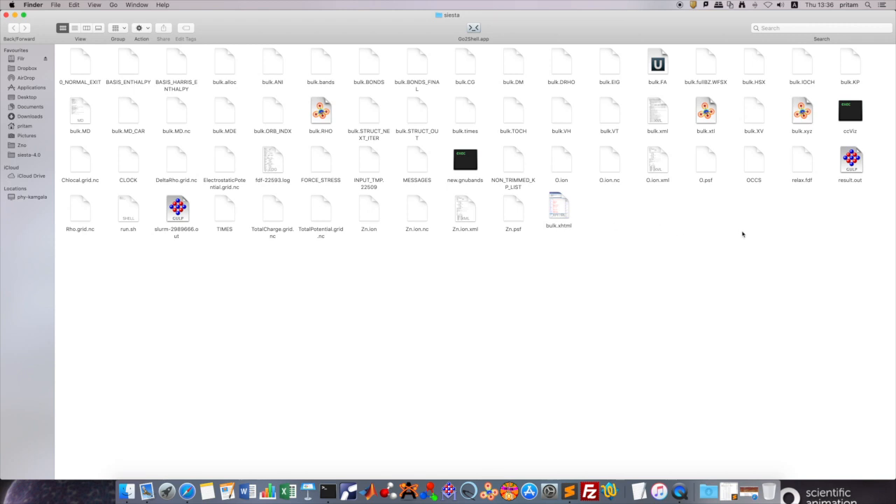
{"action": "mouse_move", "coordinate": [743, 234]}
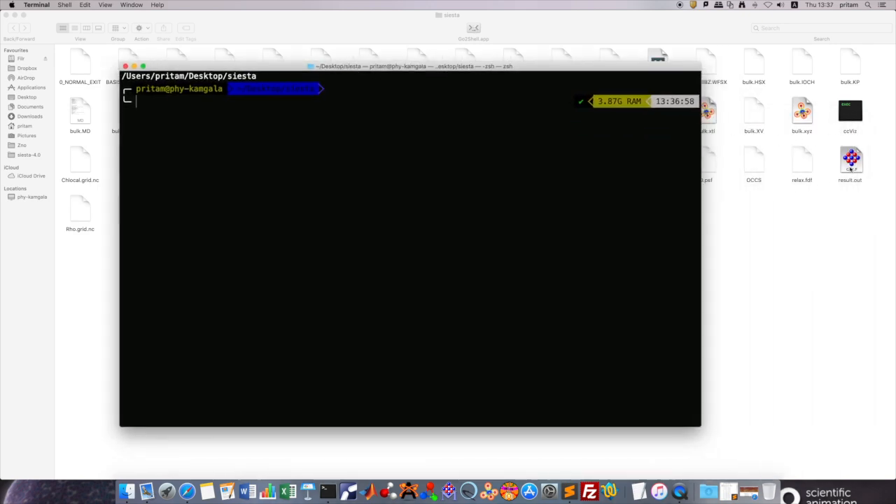
Step: Reopen result.out in Sublime Text and scroll through SCF convergence and Mulliken populations
{"action": "left_click", "coordinate": [849, 160]}
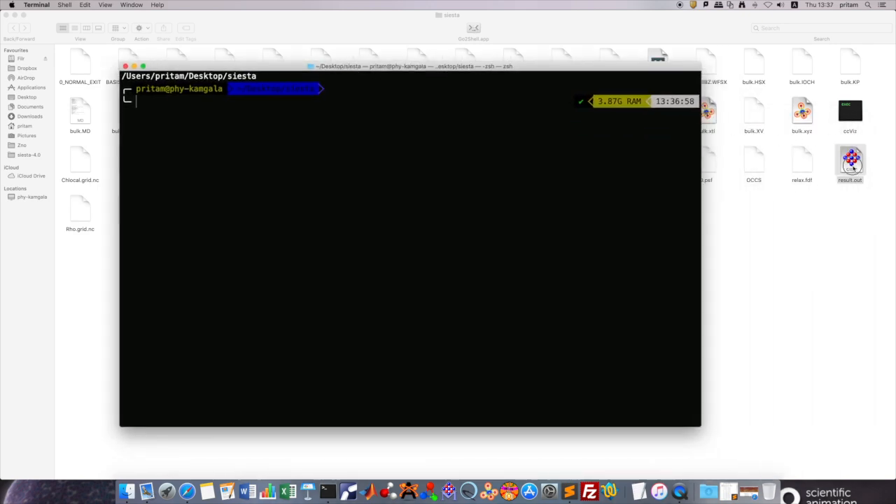
{"action": "double_click", "coordinate": [850, 161]}
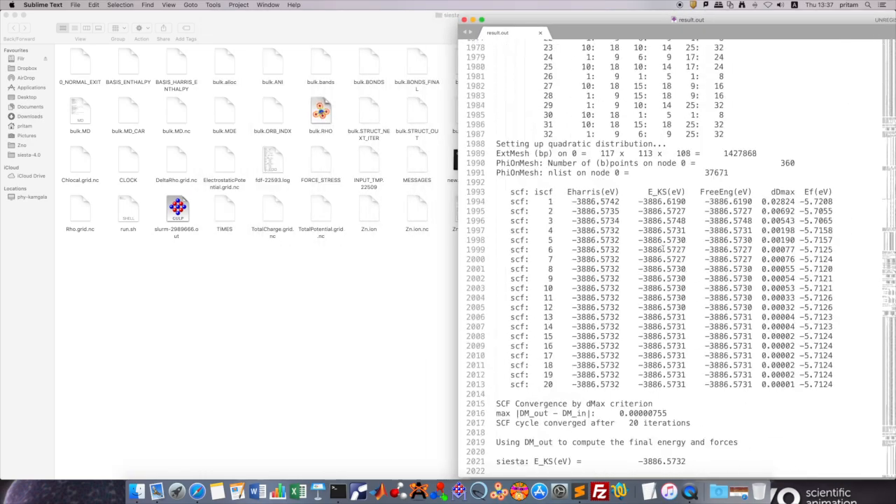
{"action": "scroll", "scroll_direction": "down", "scroll_amount": 3}
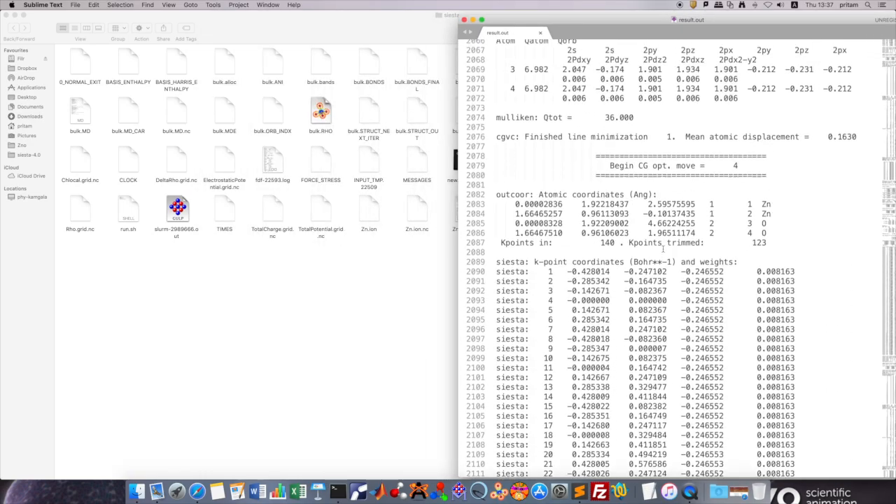
{"action": "scroll", "scroll_direction": "down", "scroll_amount": 3}
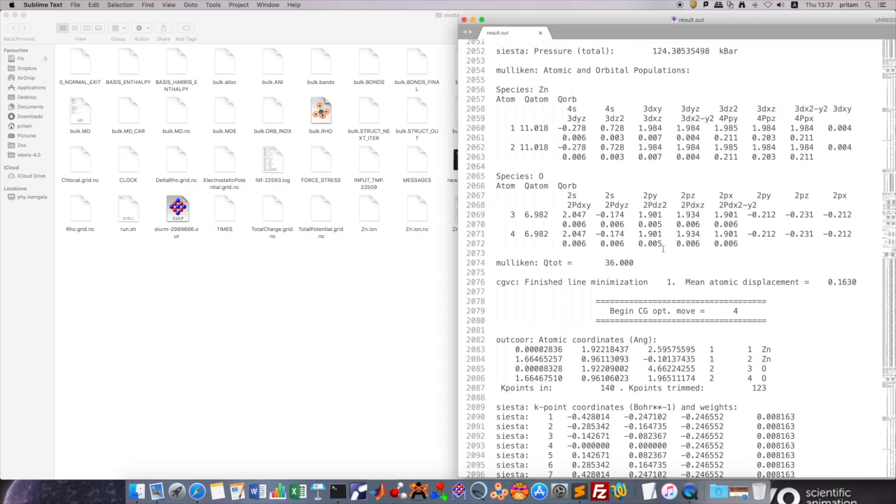
{"action": "scroll", "scroll_direction": "down", "scroll_amount": 3}
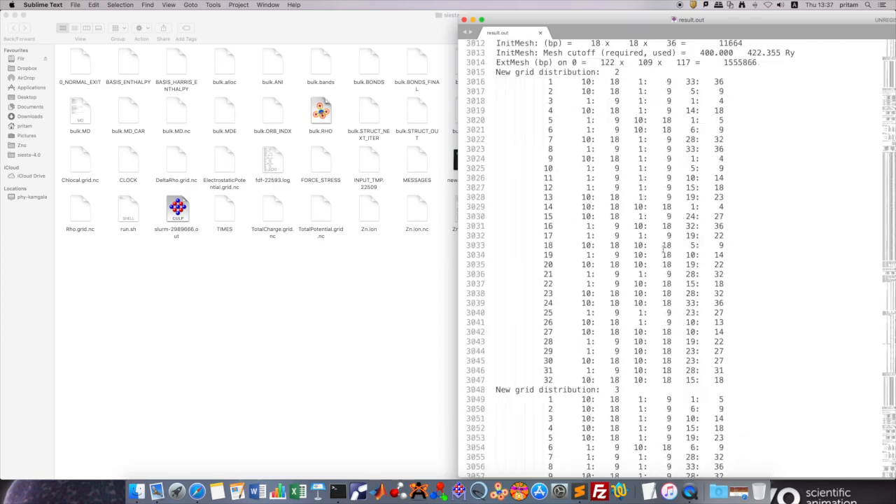
{"action": "scroll", "scroll_direction": "down", "scroll_amount": 3}
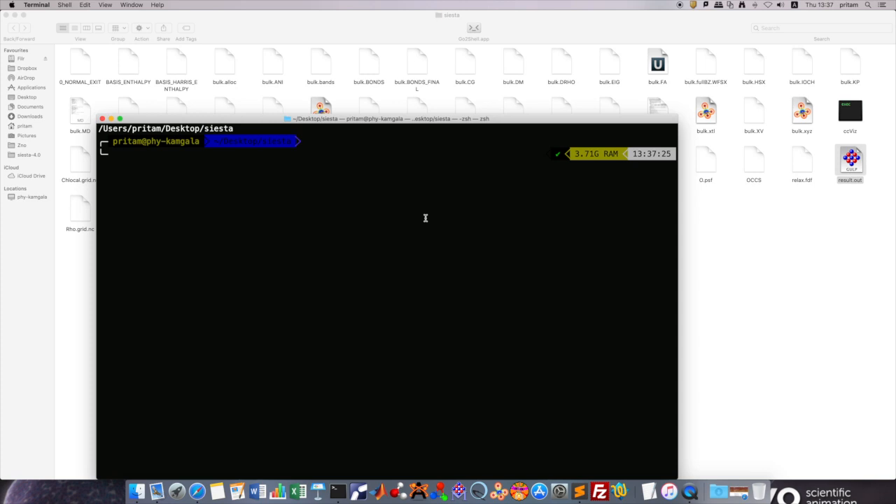
Step: Run grep -A 10 "Final energy (eV)" result.out, then open result.out to compare
{"action": "type", "text": "ge"}
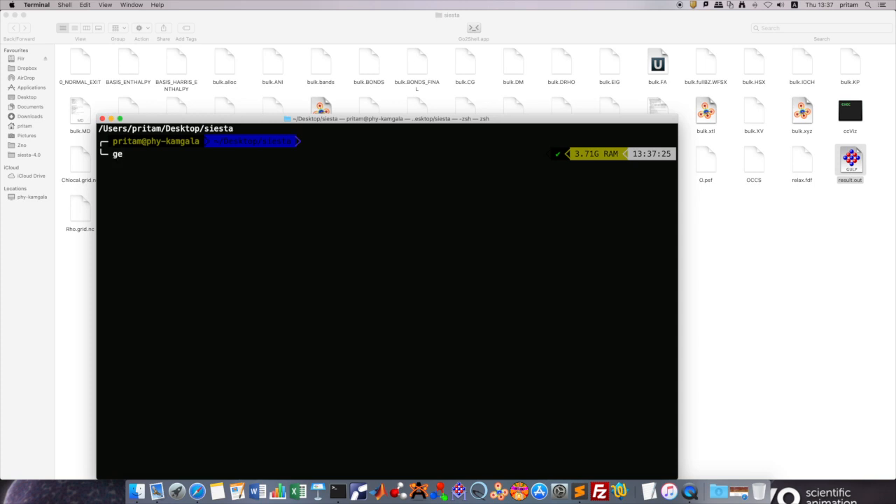
{"action": "type", "text": "rep"}
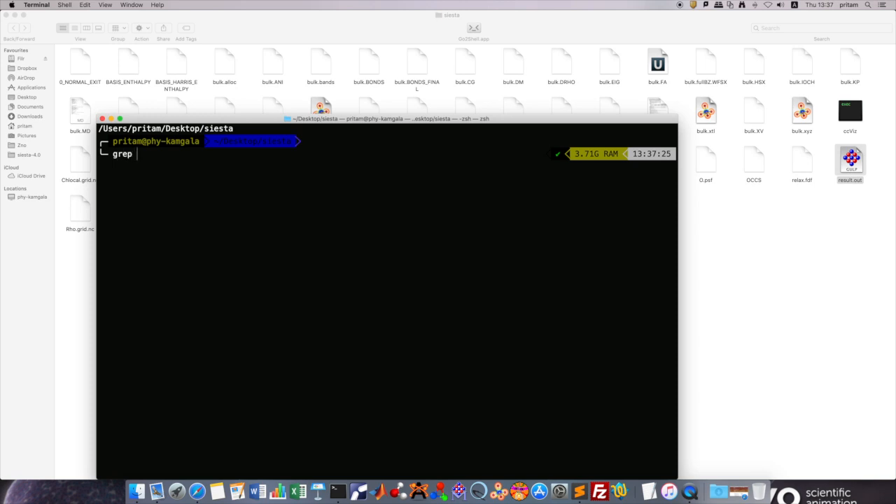
{"action": "type", "text": "-A"}
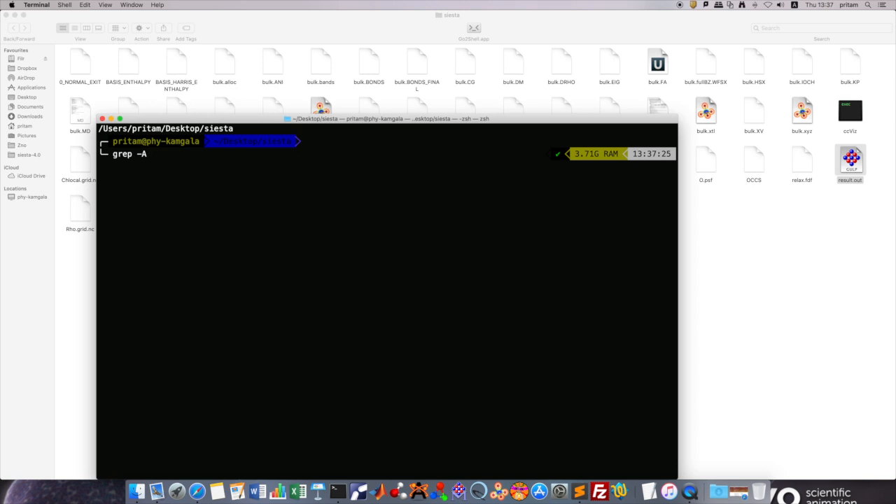
{"action": "type", "text": "10"}
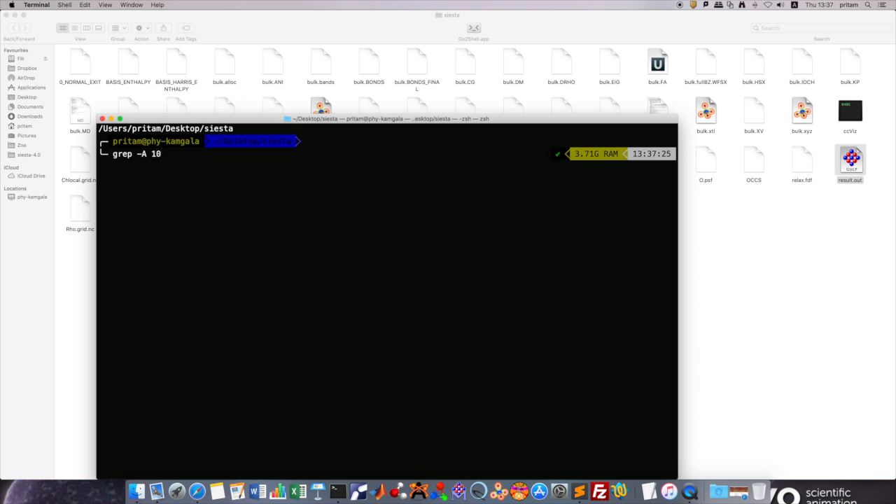
{"action": "type", "text": "\"Final energy (eV)"}
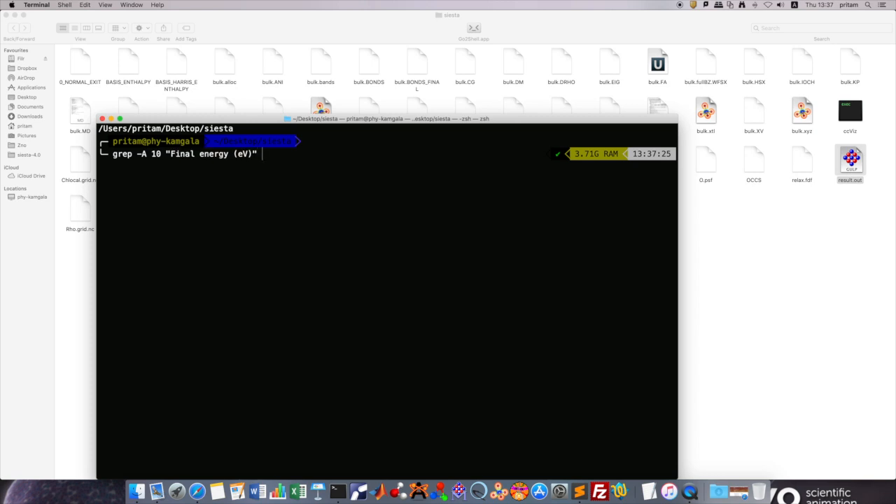
{"action": "type", "text": "resul"}
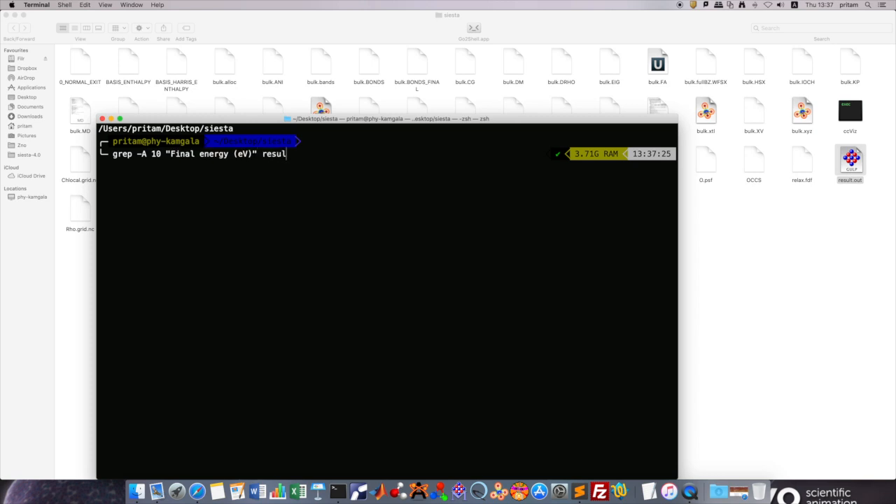
{"action": "type", "text": "t.out"}
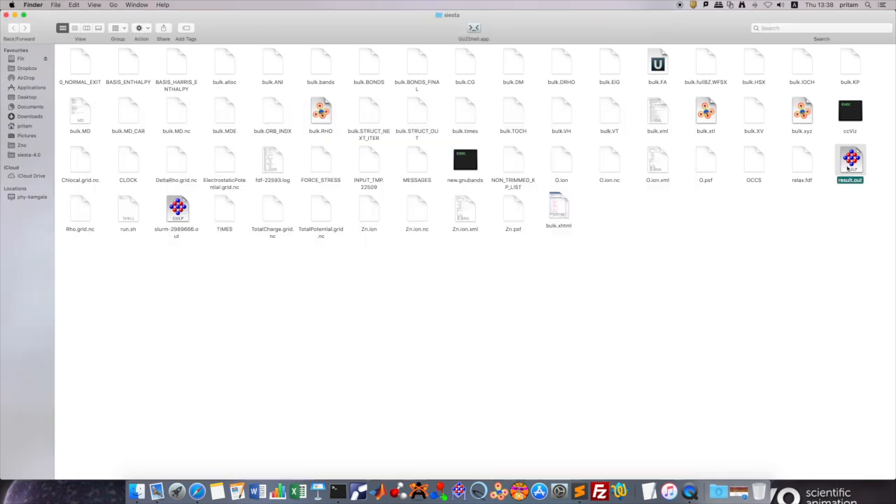
{"action": "double_click", "coordinate": [849, 161]}
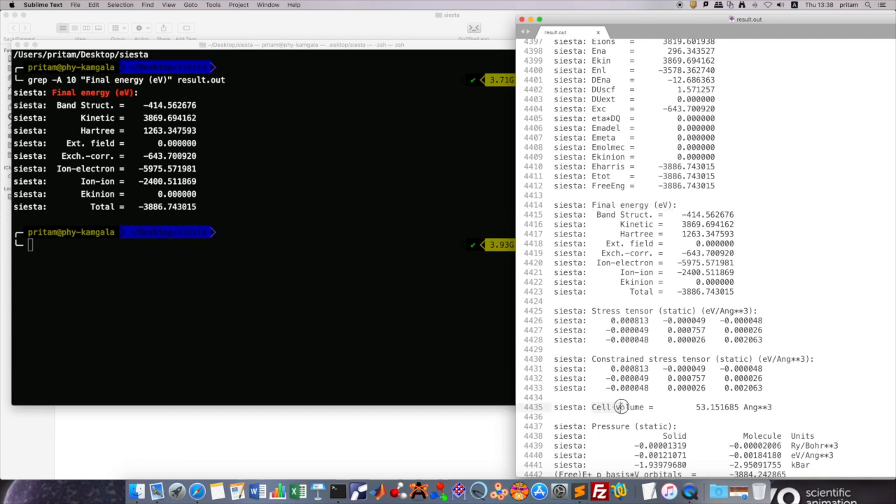
Step: Grep result.out for "Cell volume" and select the per-step volume results
{"action": "double_click", "coordinate": [619, 407]}
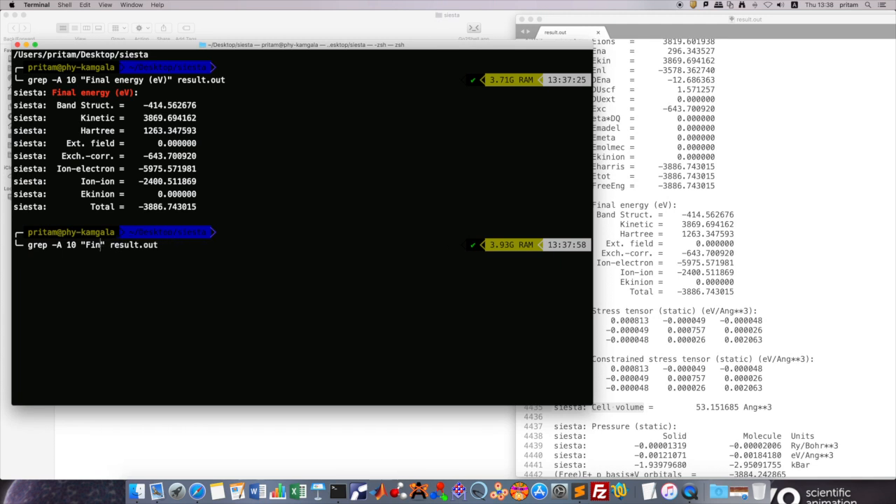
{"action": "type", "text": "Cell volume"}
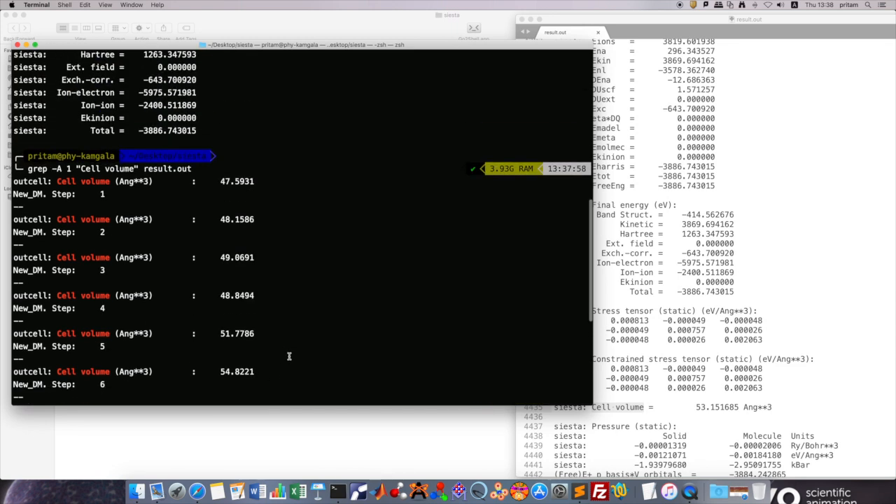
{"action": "scroll", "scroll_direction": "down", "scroll_amount": 3}
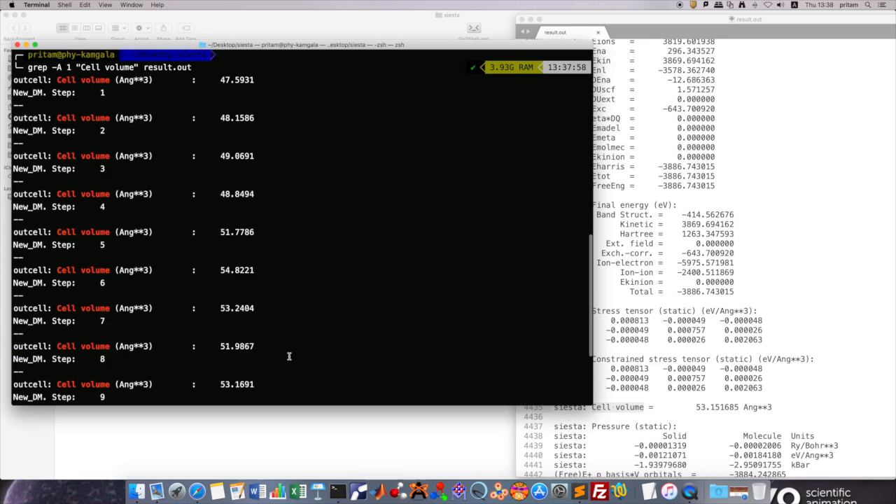
{"action": "left_click_drag", "start_coordinate": [35, 79], "coordinate": [186, 273]}
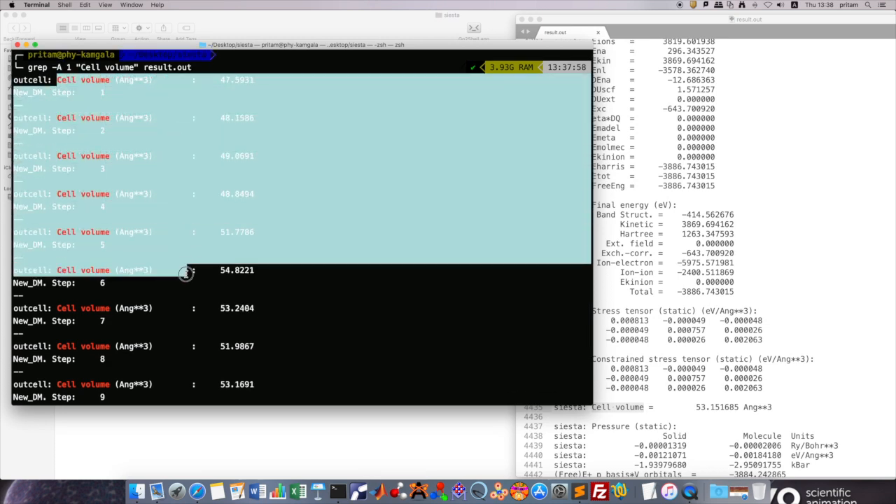
{"action": "scroll", "scroll_direction": "down", "scroll_amount": 3}
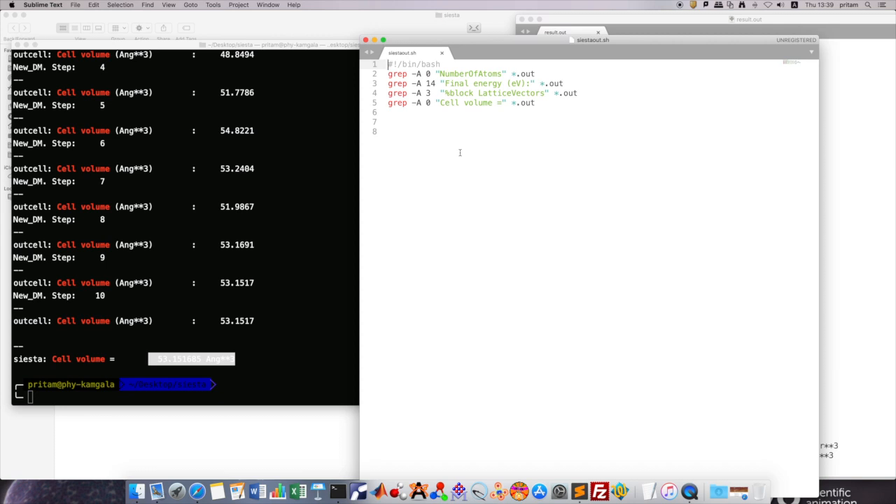
{"action": "mouse_move", "coordinate": [412, 56]}
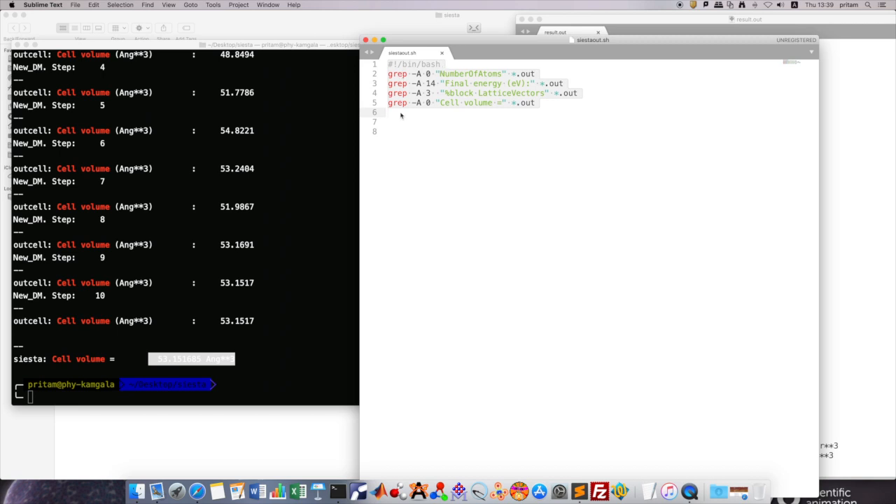
{"action": "mouse_move", "coordinate": [525, 119]}
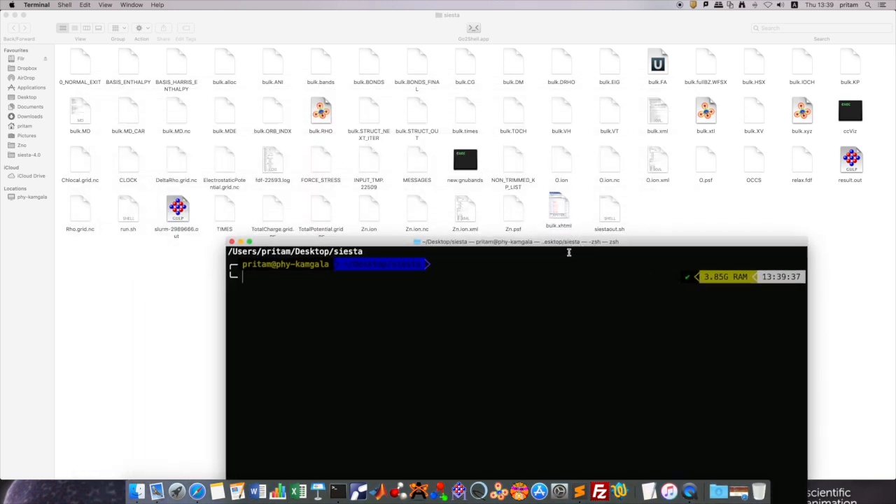
{"action": "mouse_move", "coordinate": [402, 286]}
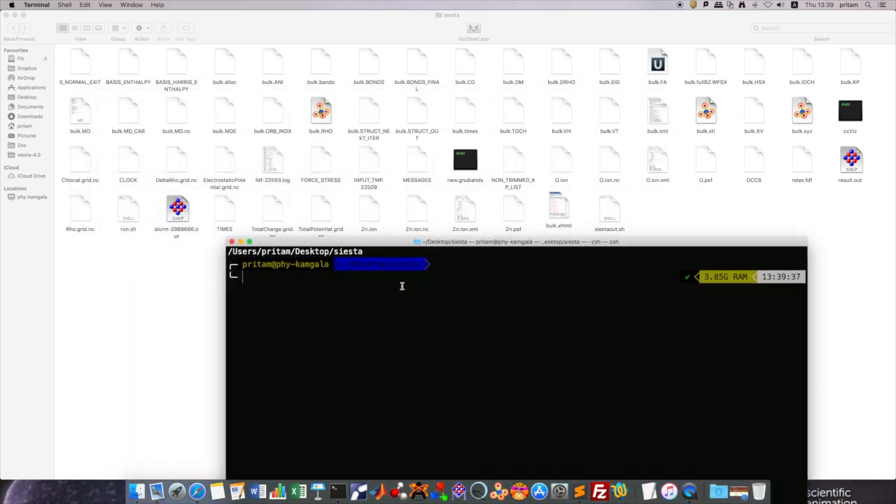
Step: Make siestaout.sh executable with chmod +x
{"action": "type", "text": "chm"}
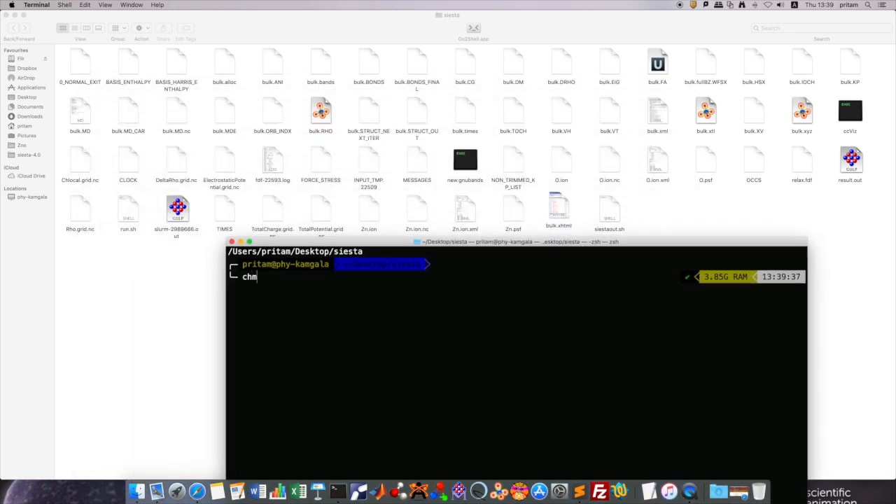
{"action": "type", "text": "od"}
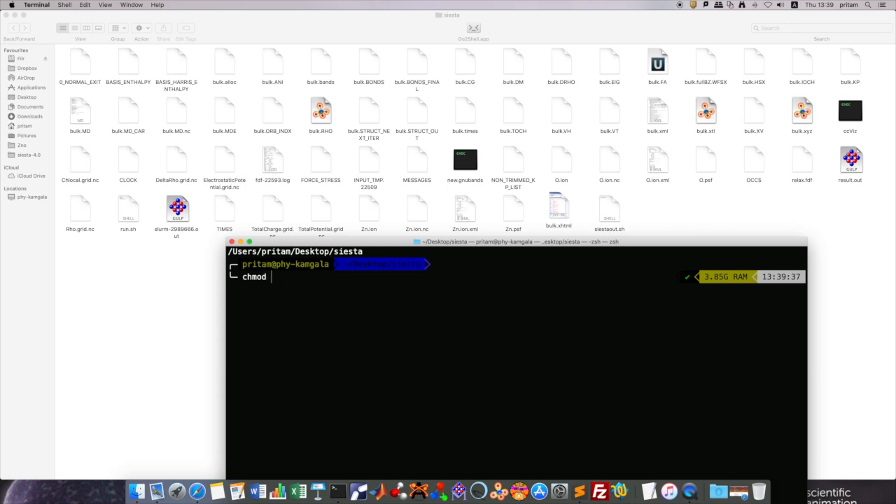
{"action": "type", "text": "+"}
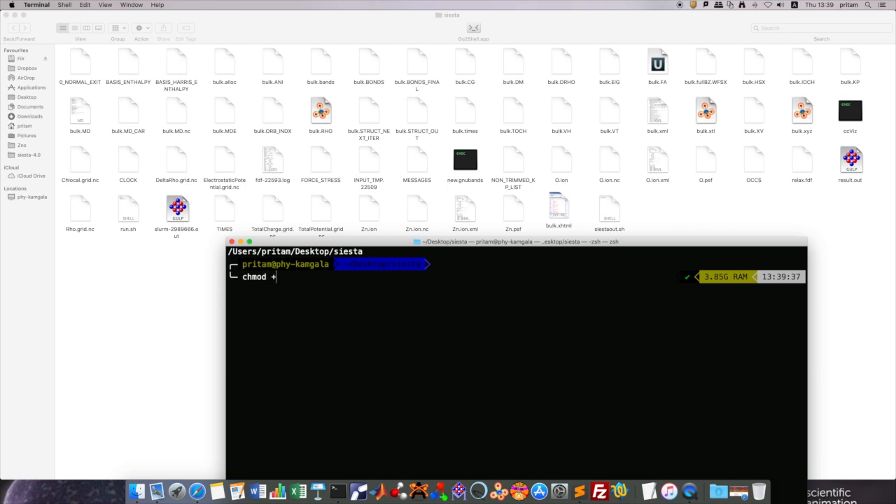
{"action": "type", "text": "x siestaout.sh"}
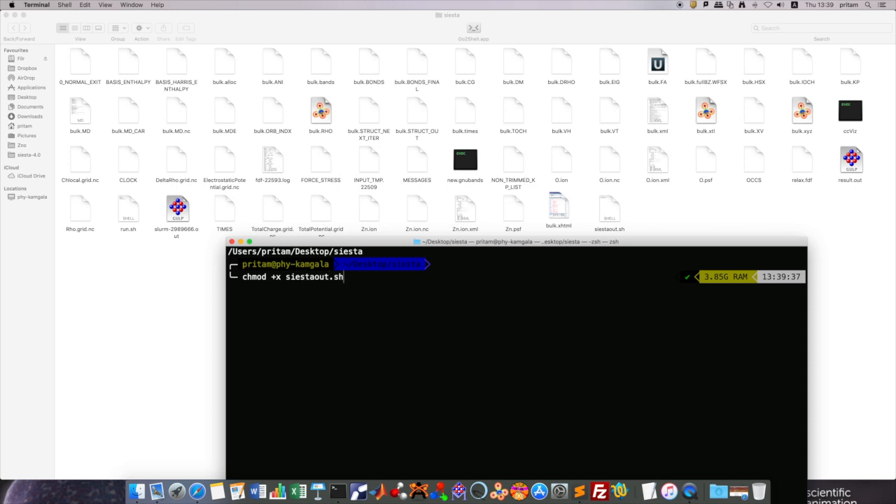
{"action": "key", "text": "Return"}
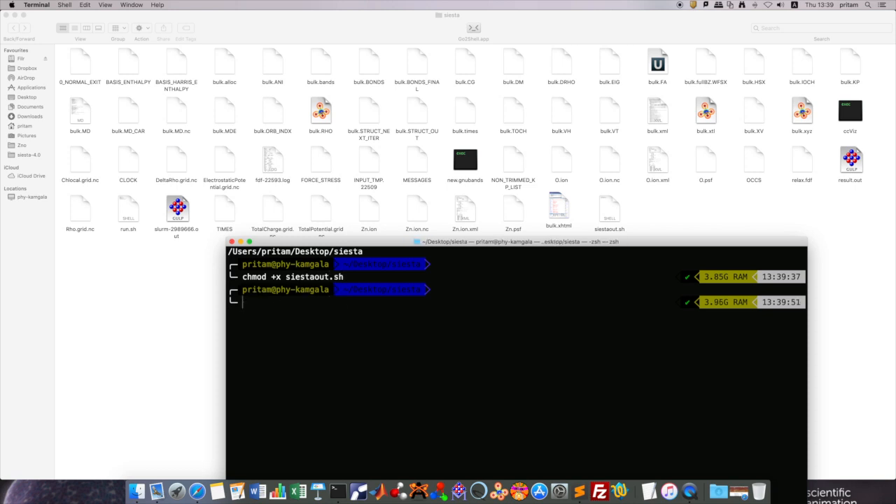
Step: Run ./siestaout.sh on result.out and select the printed stress tensor lines
{"action": "type", "text": "./siesta"}
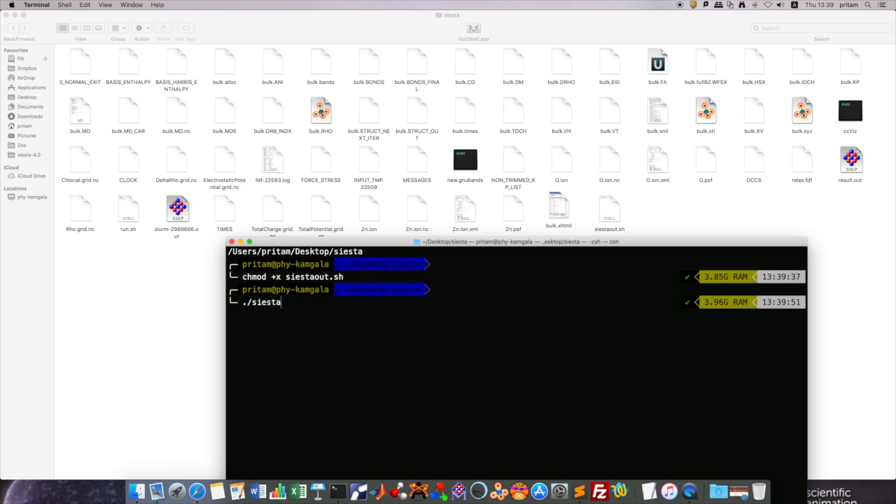
{"action": "type", "text": "out.sh r"}
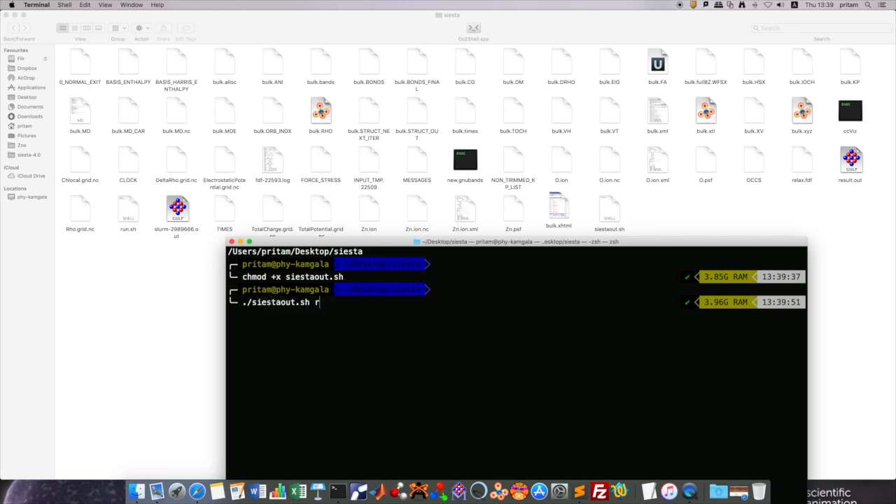
{"action": "type", "text": "esult.out"}
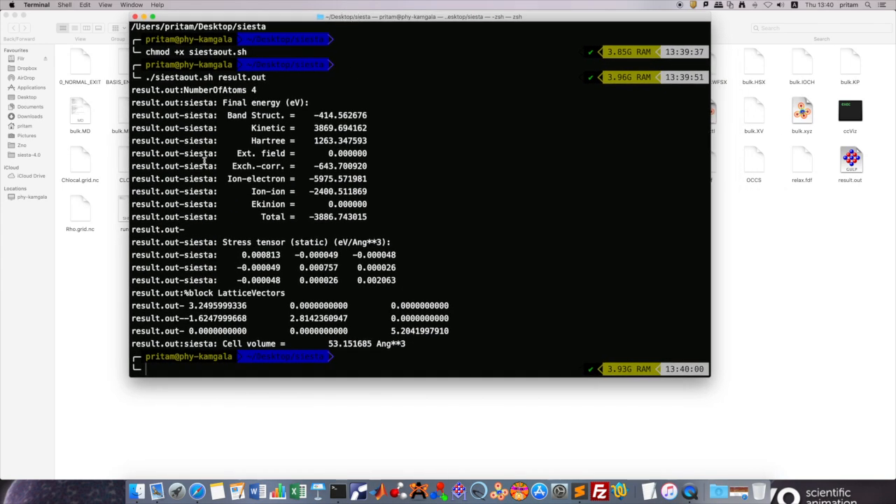
{"action": "left_click_drag", "start_coordinate": [245, 102], "coordinate": [310, 127]}
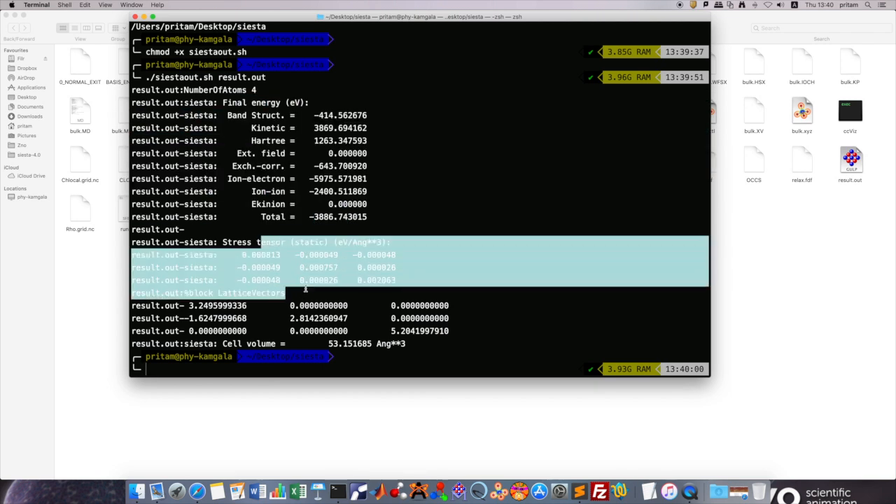
{"action": "mouse_move", "coordinate": [259, 343]}
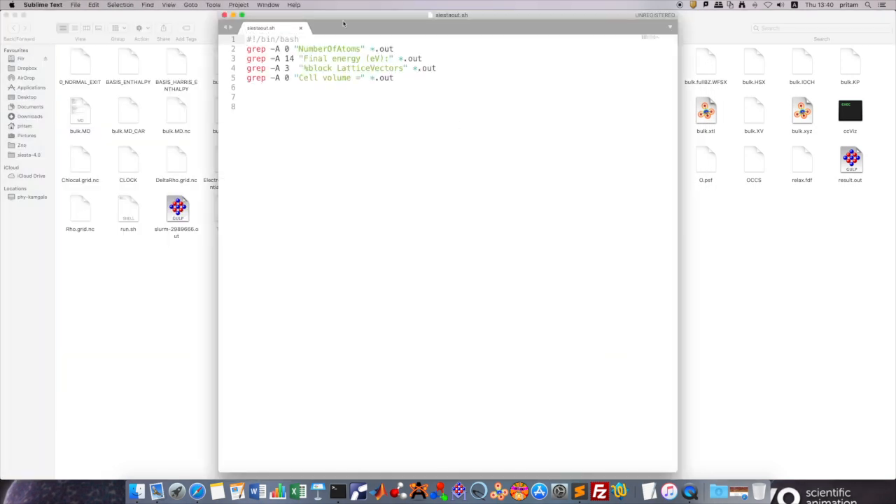
Step: Close the siestaout.sh window so the Finder siesta folder shows
{"action": "left_click", "coordinate": [338, 491]}
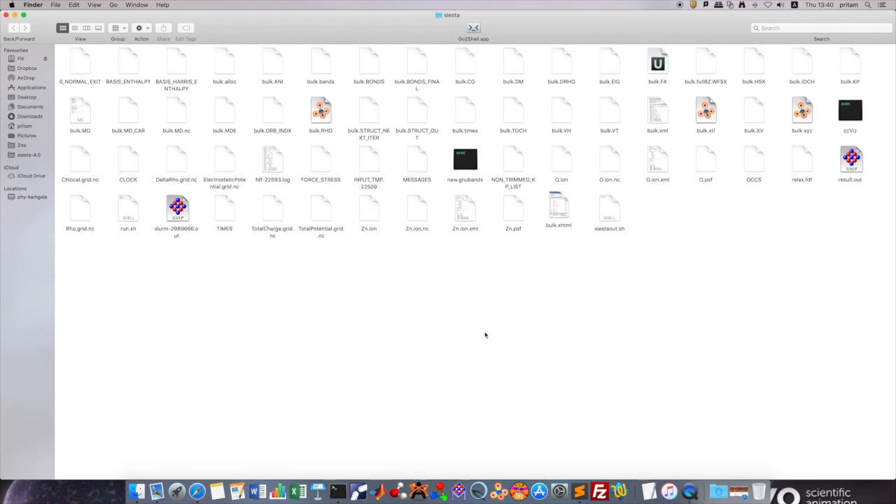
{"action": "mouse_move", "coordinate": [598, 313]}
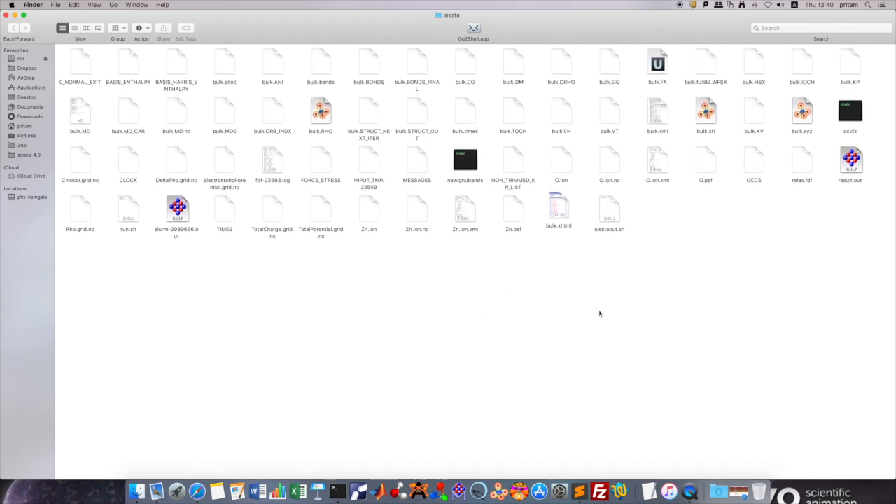